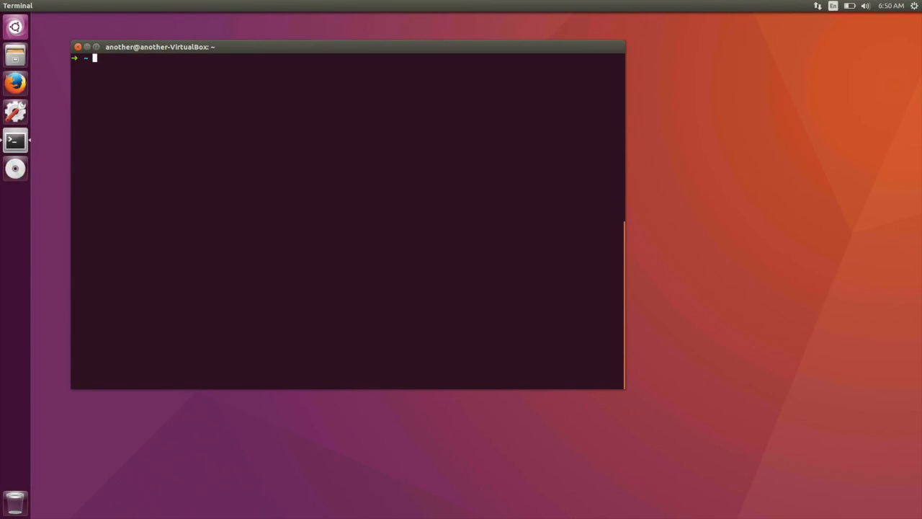
pyautogui.moveTo(14, 83)
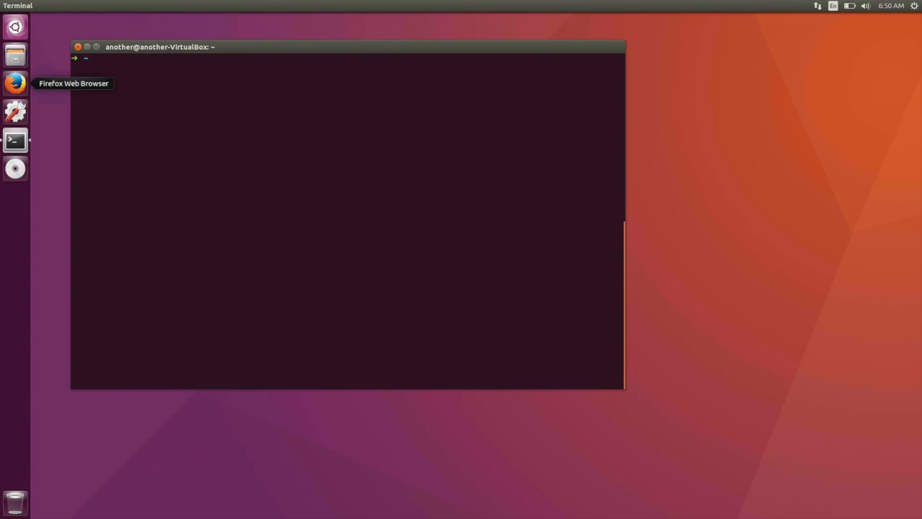
# Step: Launch Firefox, go to git-scm.com and open the Downloads for Linux page
pyautogui.click(15, 88)
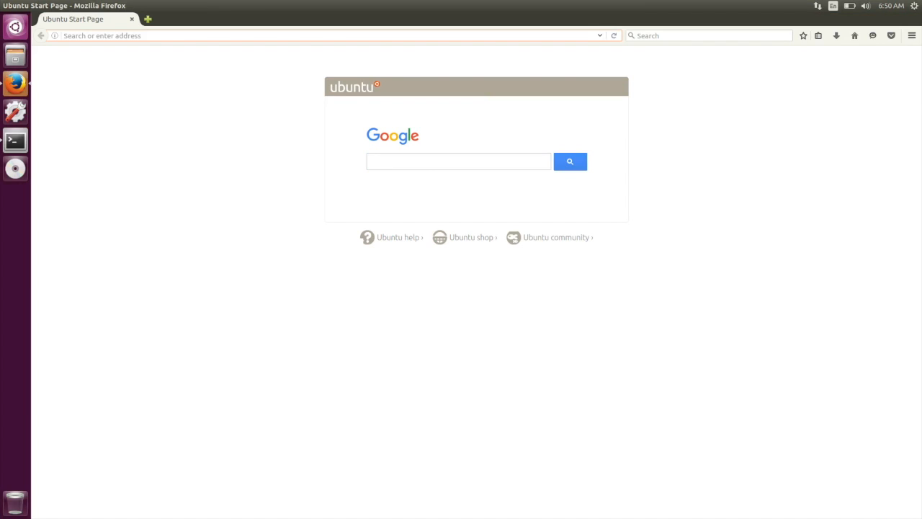
pyautogui.write('git-scm.com')
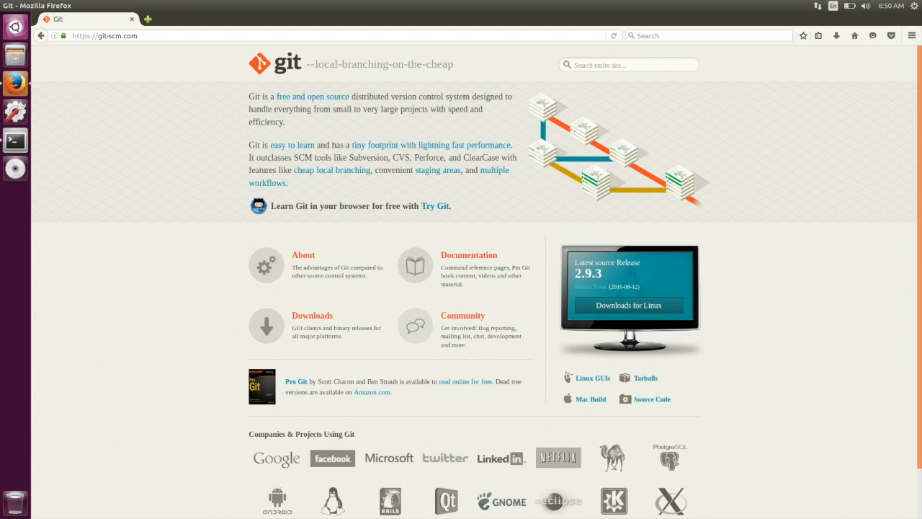
pyautogui.click(629, 305)
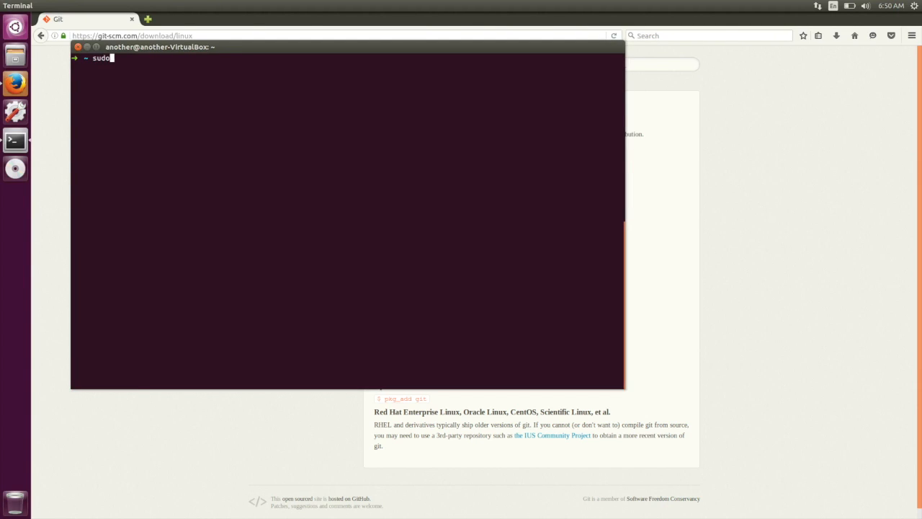
# Step: Run 'sudo apt-get install git' to install git from the package repositories
pyautogui.write('apt-get install git')
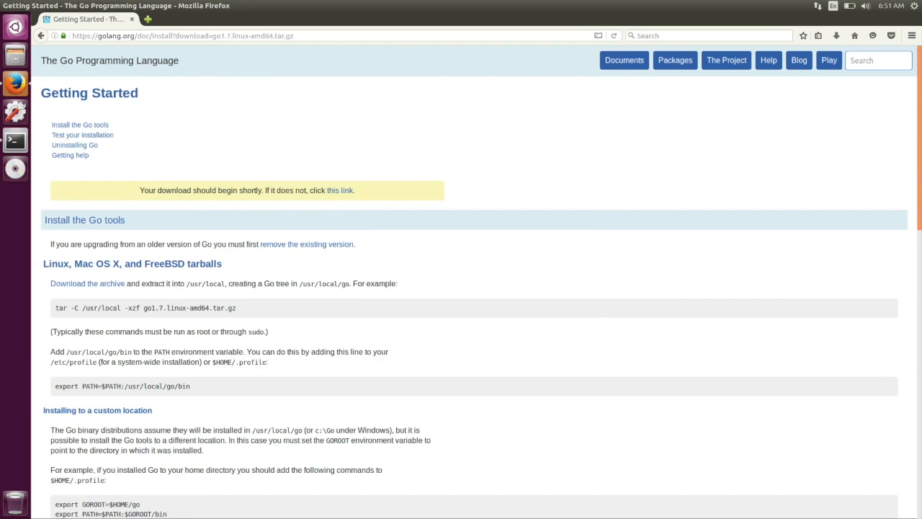
# Step: Save the go1.7.linux-amd64.tar.gz archive to disk and select the run-as-root note
pyautogui.click(341, 190)
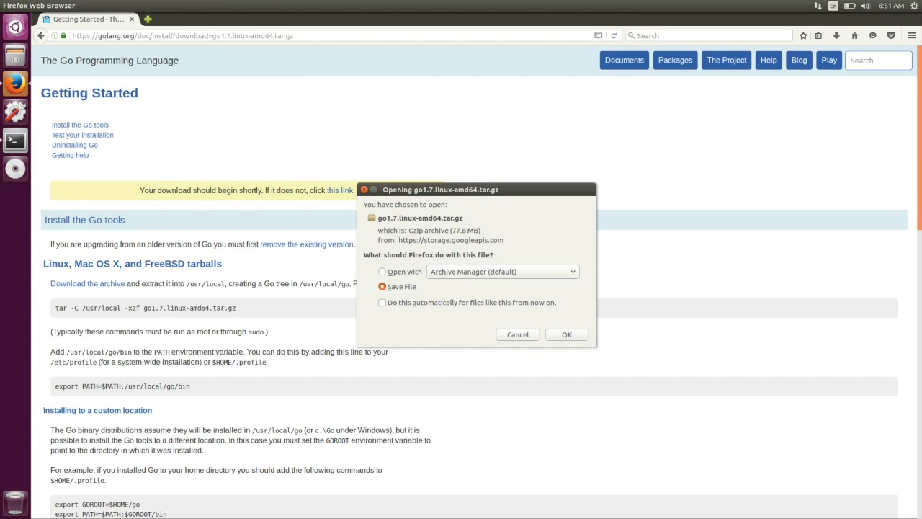
pyautogui.click(567, 334)
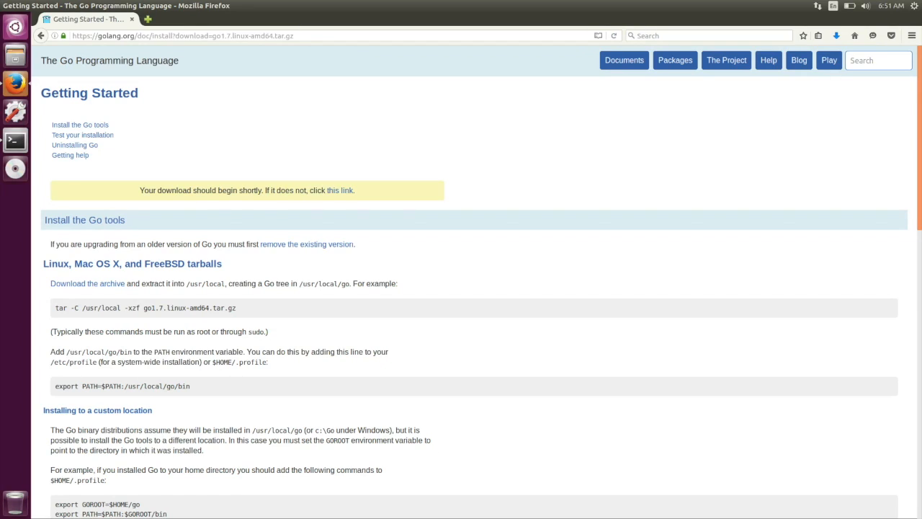
pyautogui.tripleClick(144, 308)
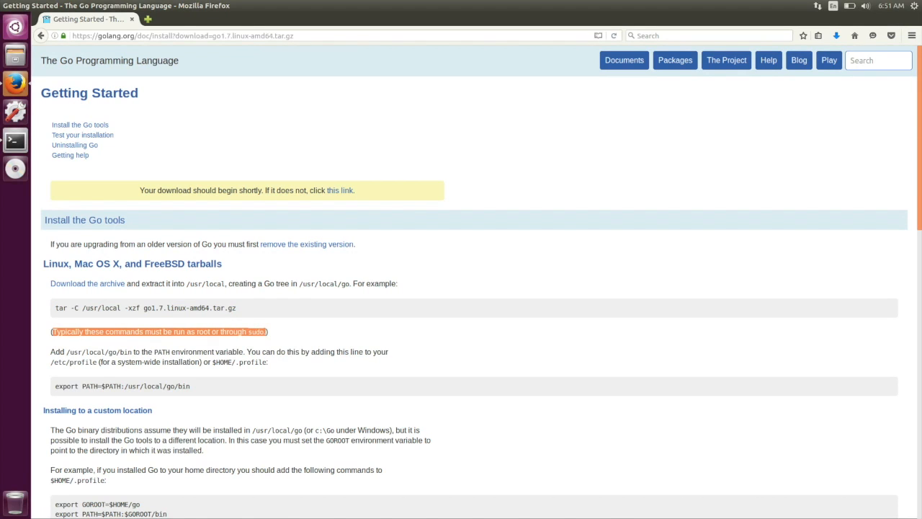
pyautogui.click(14, 141)
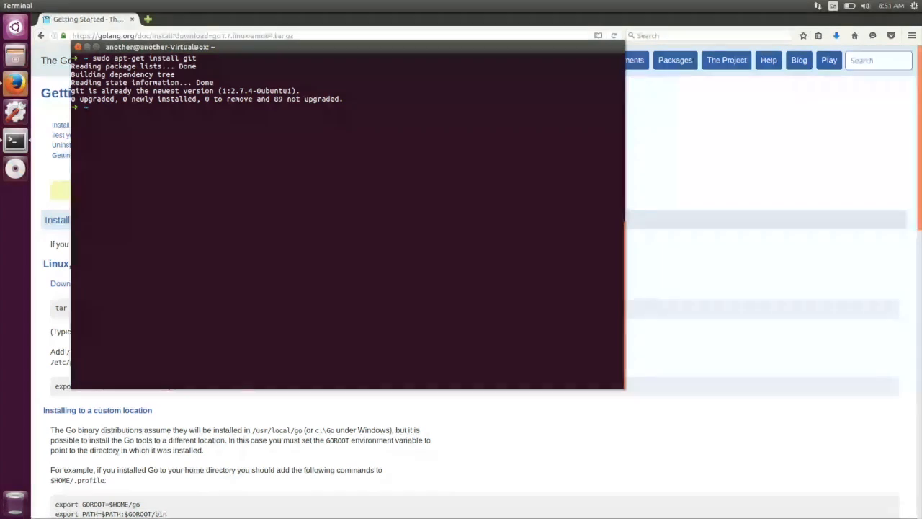
# Step: Move the Go tarball to /tmp, extract it into /usr/local, remove it, then edit /etc/profile with sudo vim
pyautogui.write('whoami')
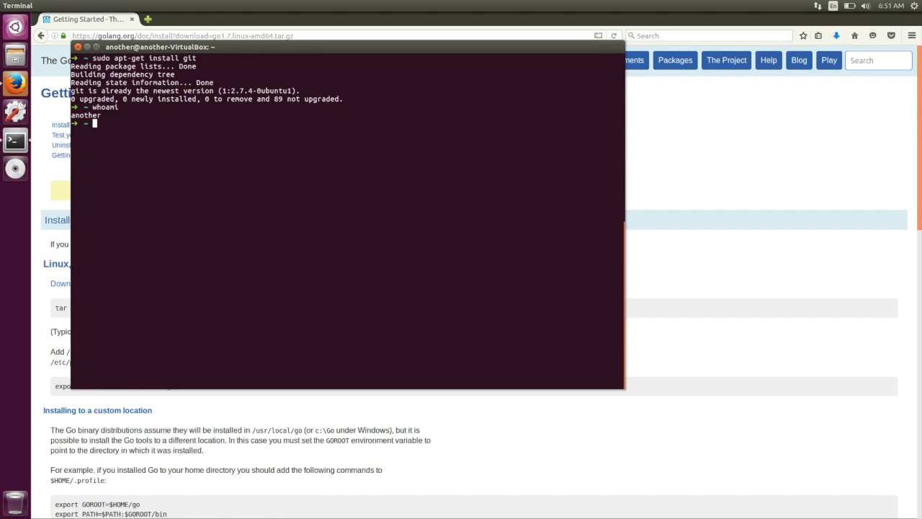
pyautogui.write('mv d')
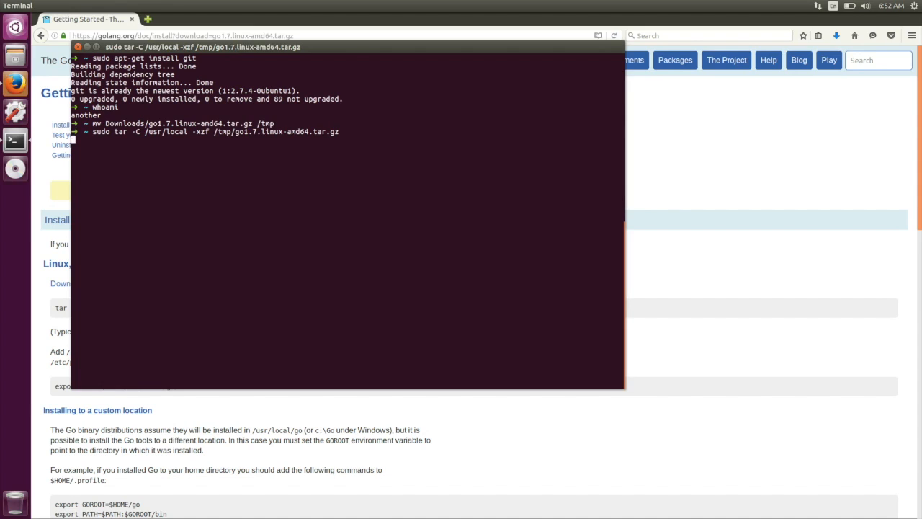
pyautogui.write('rm')
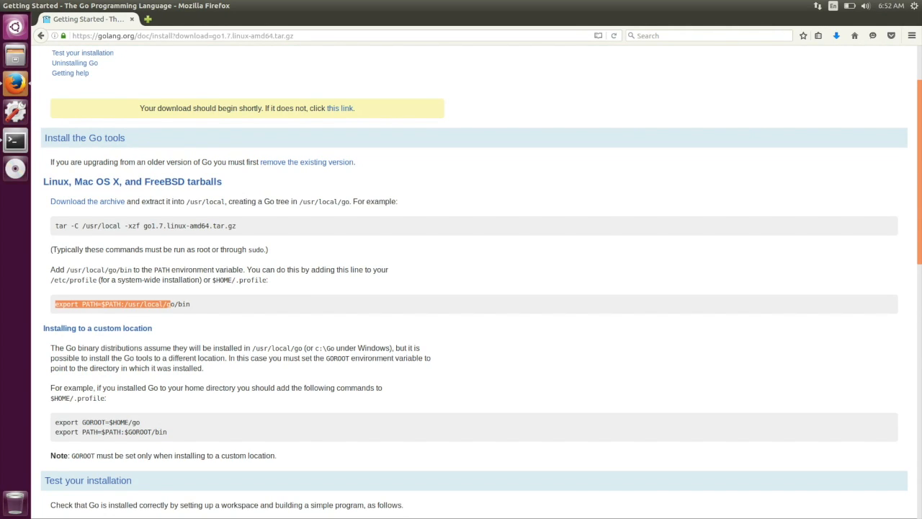
pyautogui.click(15, 142)
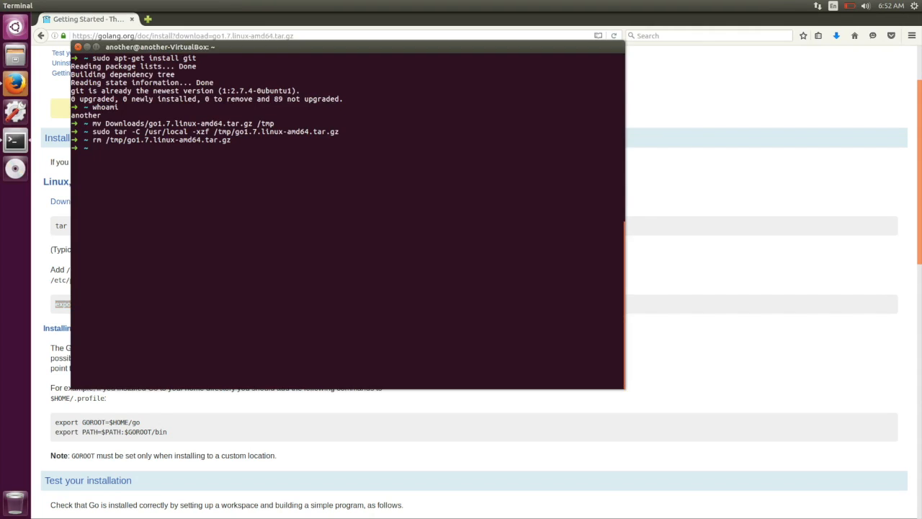
pyautogui.write('sudo vim /etc/profile')
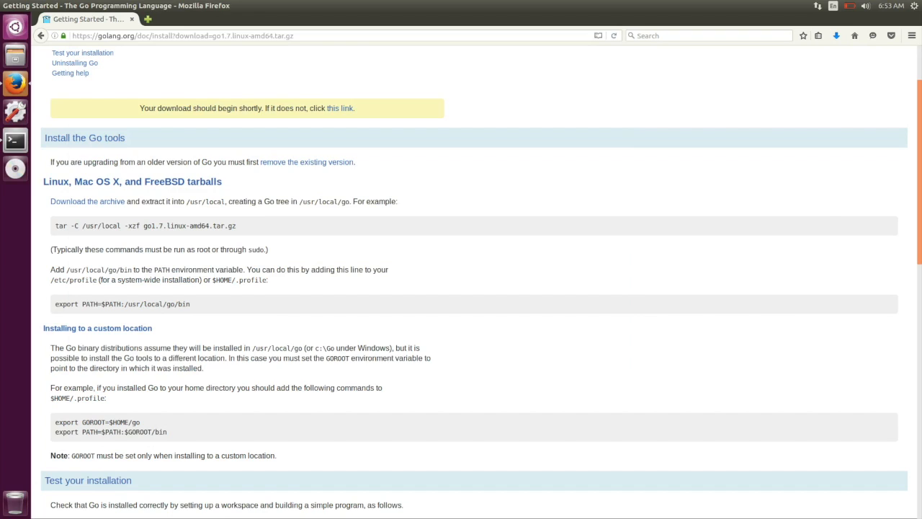
# Step: Navigate visualstudio.com to the Visual Studio Code download page
pyautogui.click(180, 36)
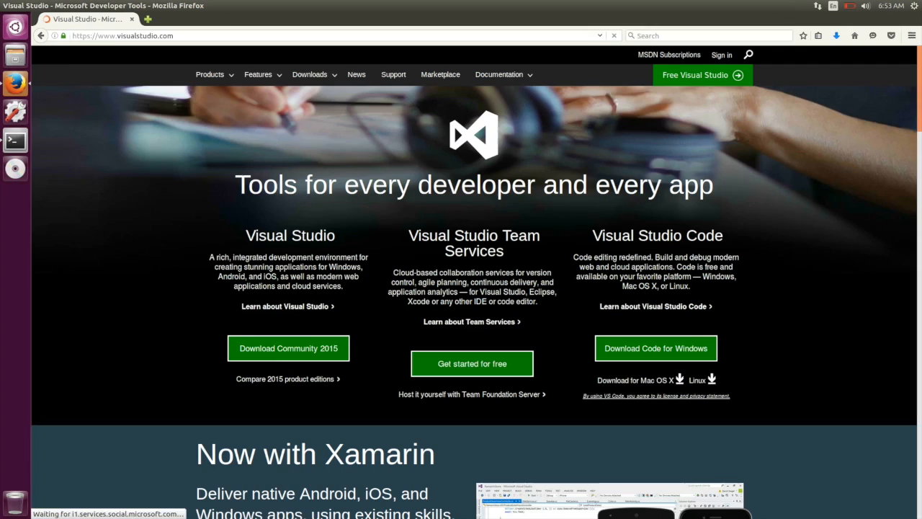
pyautogui.click(310, 75)
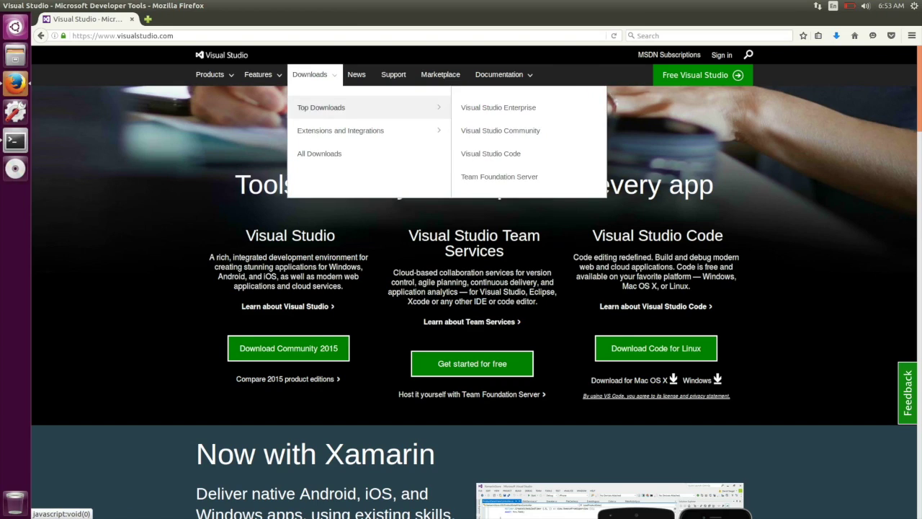
pyautogui.click(491, 154)
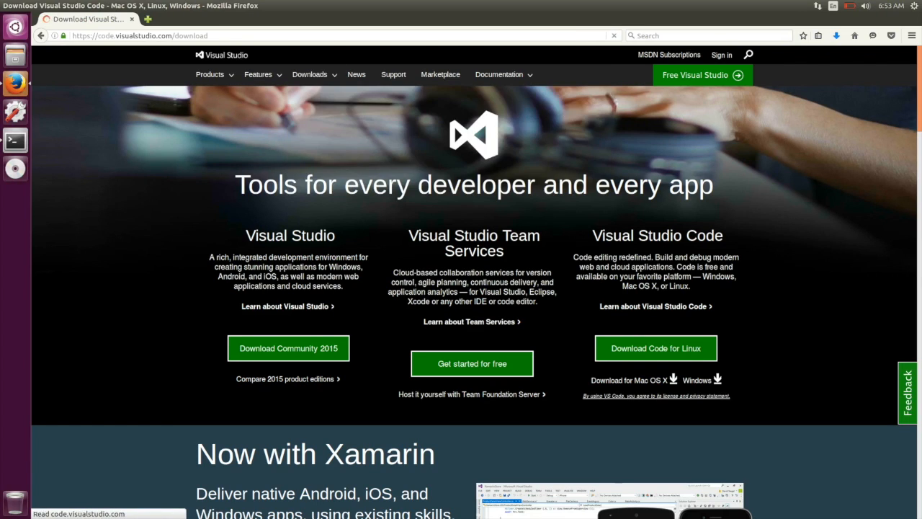
pyautogui.click(656, 363)
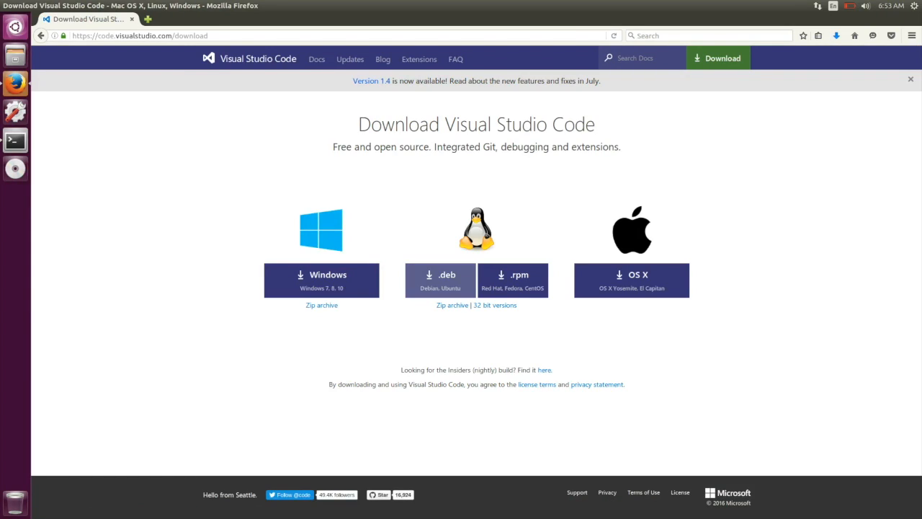
# Step: Download the Debian/Ubuntu .deb package of VS Code and return to the terminal
pyautogui.click(439, 280)
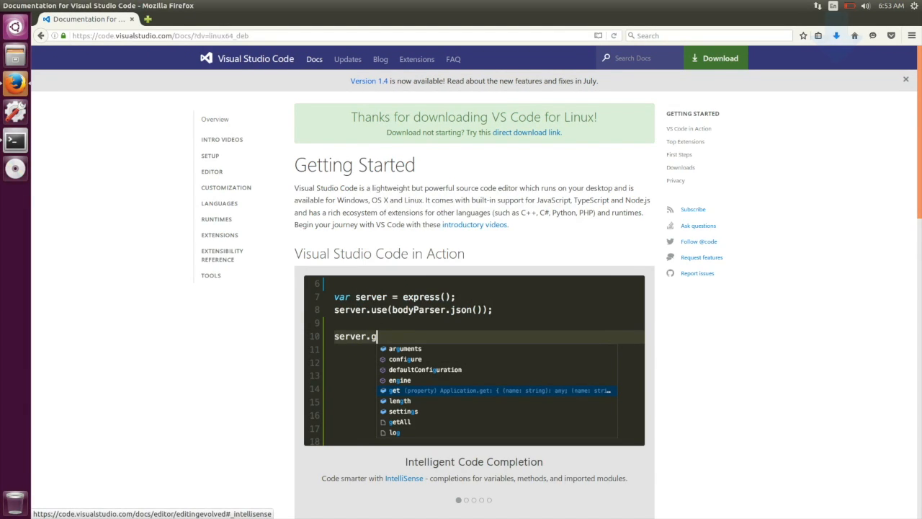
pyautogui.scroll(-3)
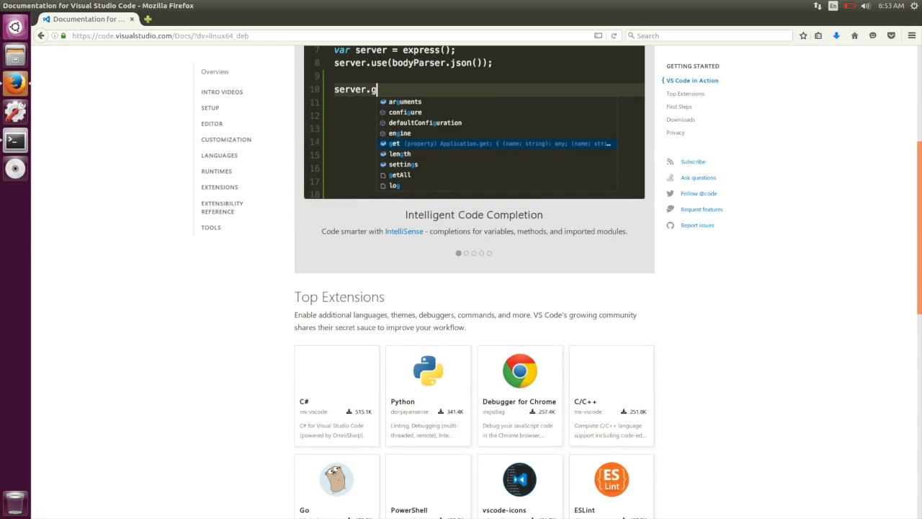
pyautogui.scroll(-3)
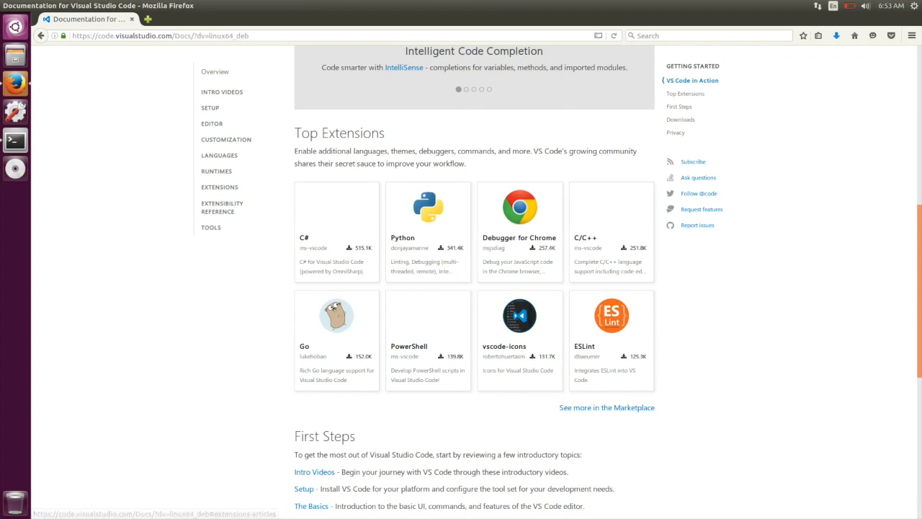
pyautogui.click(14, 141)
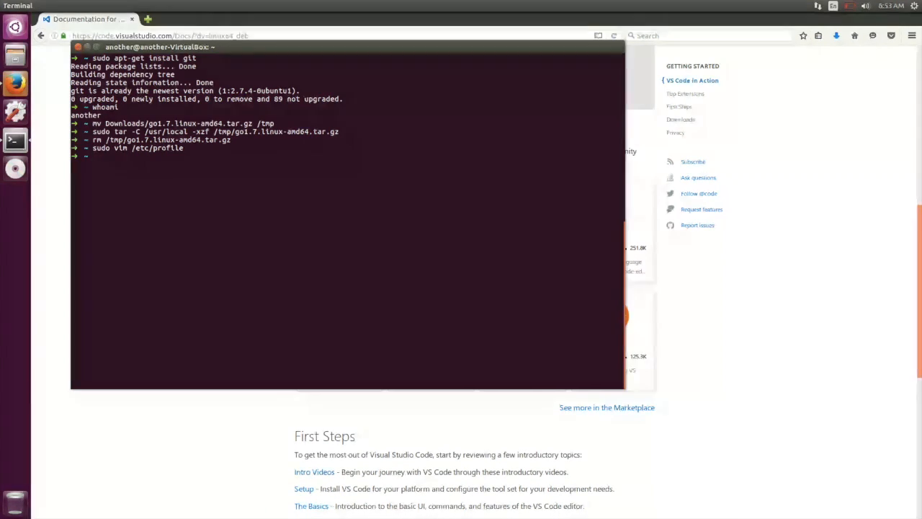
pyautogui.write('sudo dpkg -i')
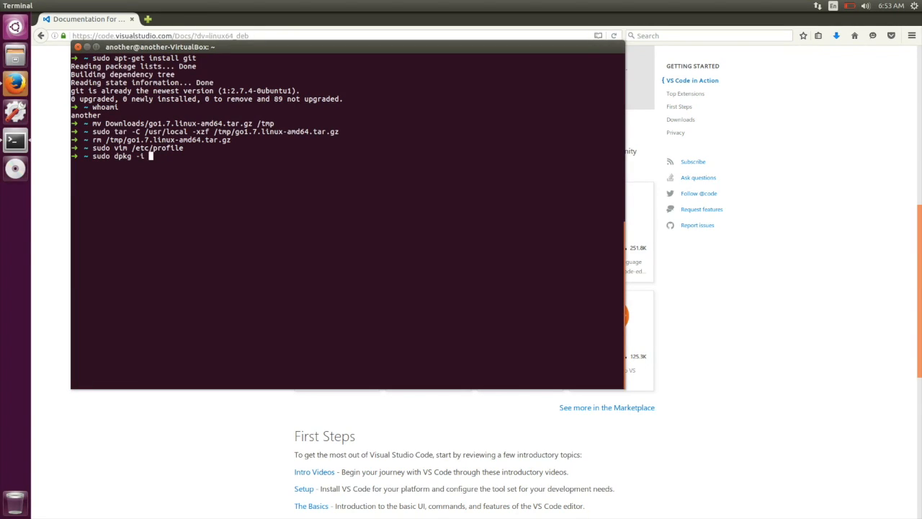
pyautogui.write('Downloads/code_1.4.0-1470329130_amd64.deb')
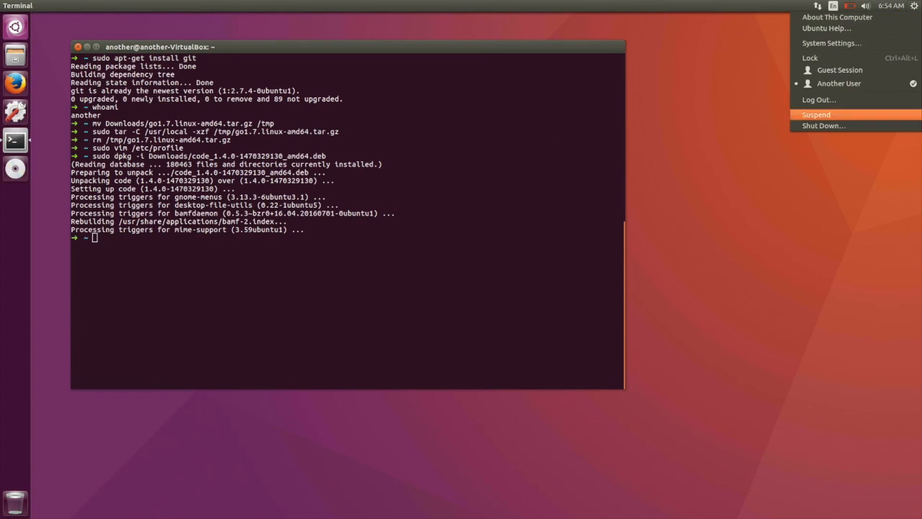
# Step: Log out of the session, log back in and start a fresh terminal window
pyautogui.click(823, 126)
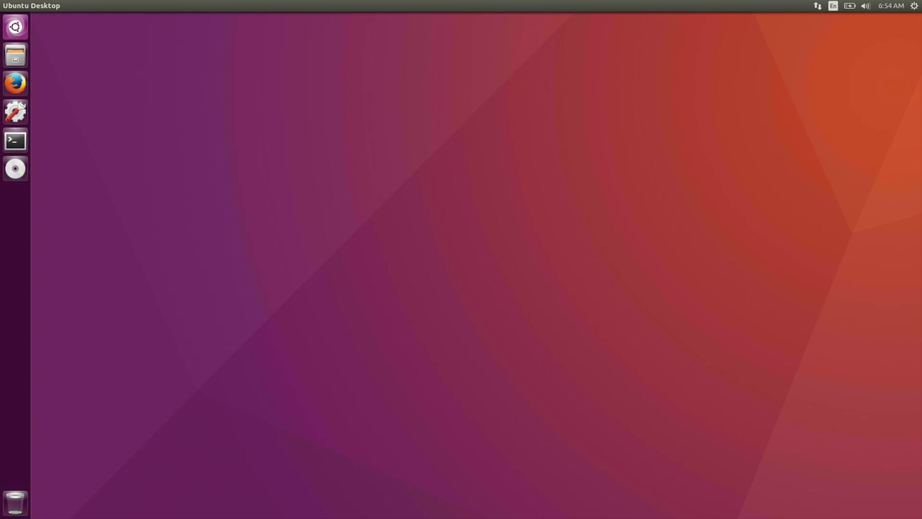
pyautogui.click(15, 140)
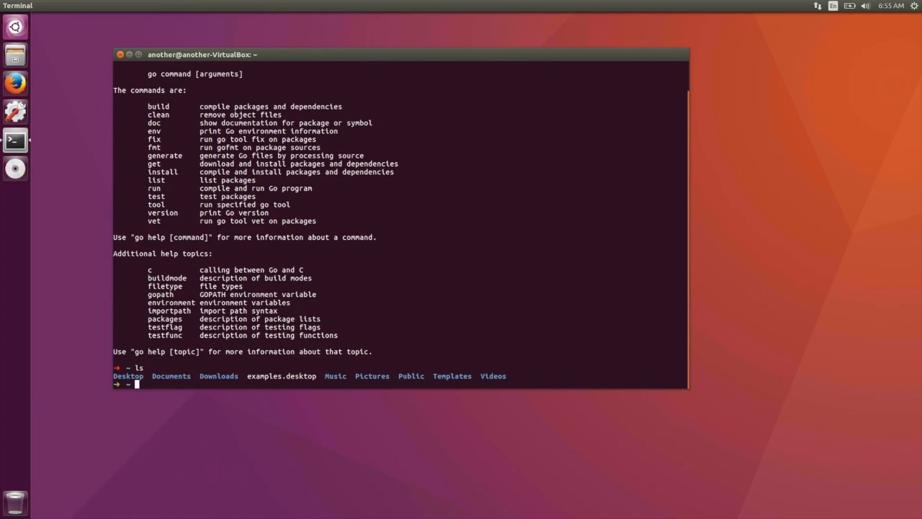
# Step: Create lcp/go-lang-programming/src/github.com/another/hello with mkdir -p and cd into it
pyautogui.write('mkdir -p lc')
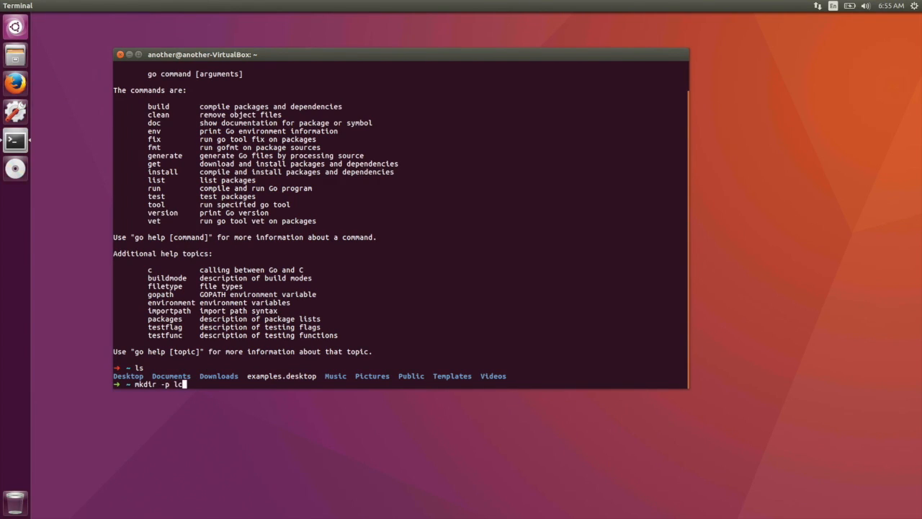
pyautogui.write('p/go-lang-programming/src/')
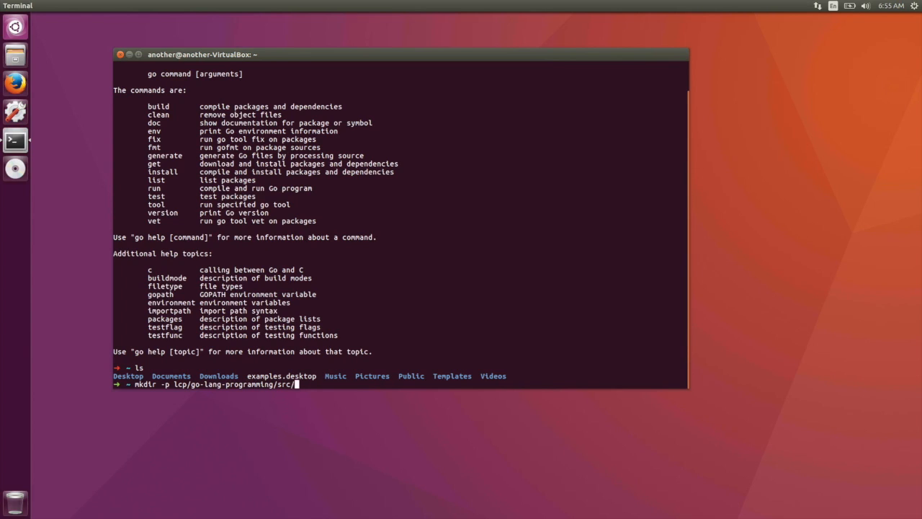
pyautogui.write('github.com/another/hello')
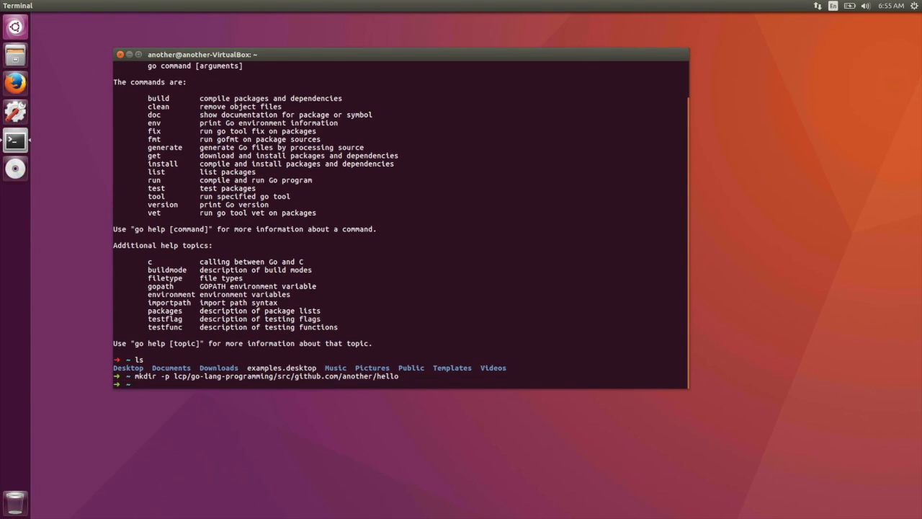
pyautogui.write('cd lcp/go-lang-programming/src/github.com/another/hello/')
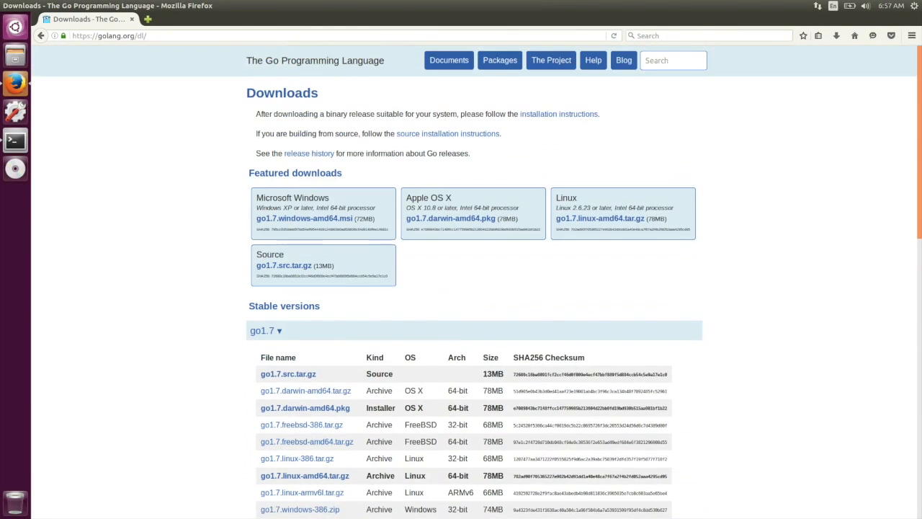
# Step: Open the go1.7.linux-amd64 install guide and scroll to 'Installing to a custom location'
pyautogui.click(607, 218)
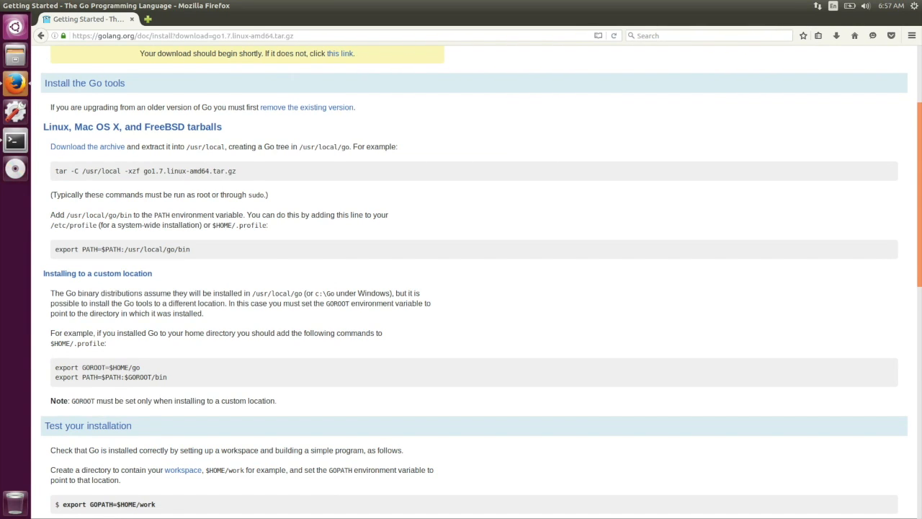
pyautogui.scroll(-3)
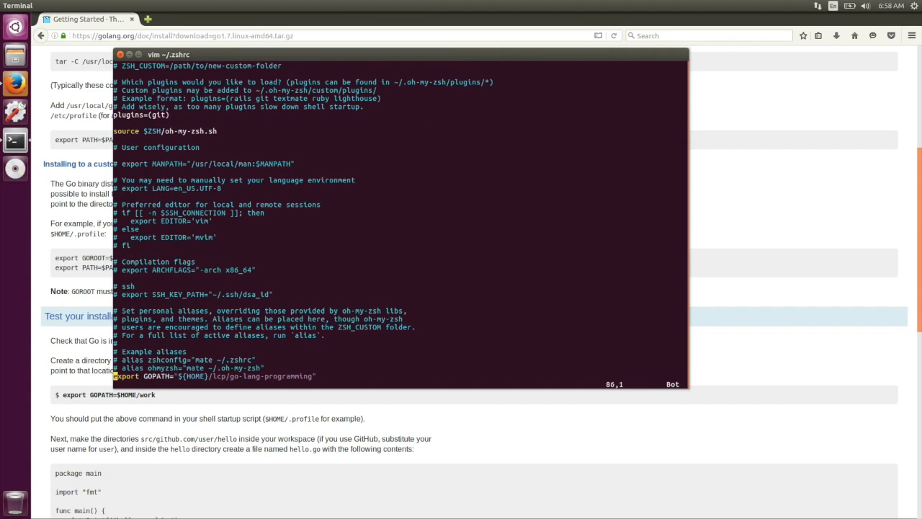
# Step: Append export GOPATH and PATH lines to ~/.zshrc, save it, and echo $GOPATH to confirm
pyautogui.write('export GOROOT=$HOME/go')
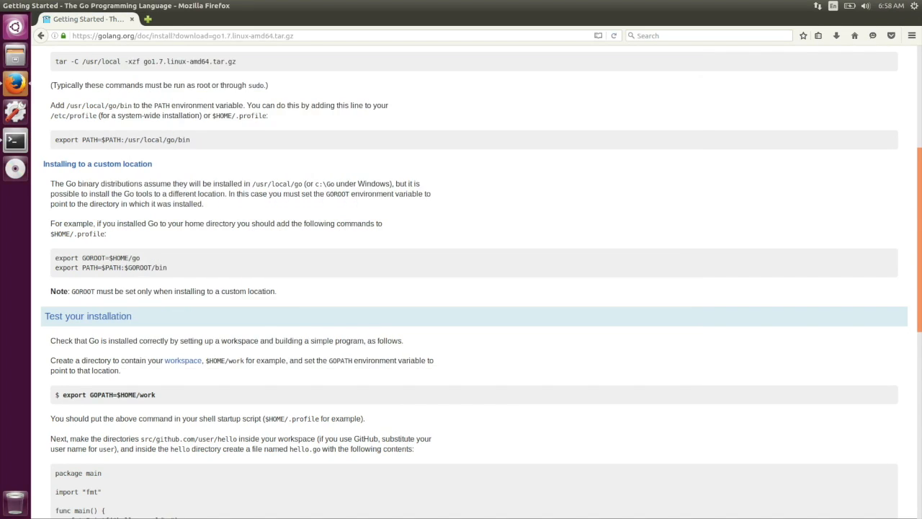
pyautogui.doubleClick(101, 395)
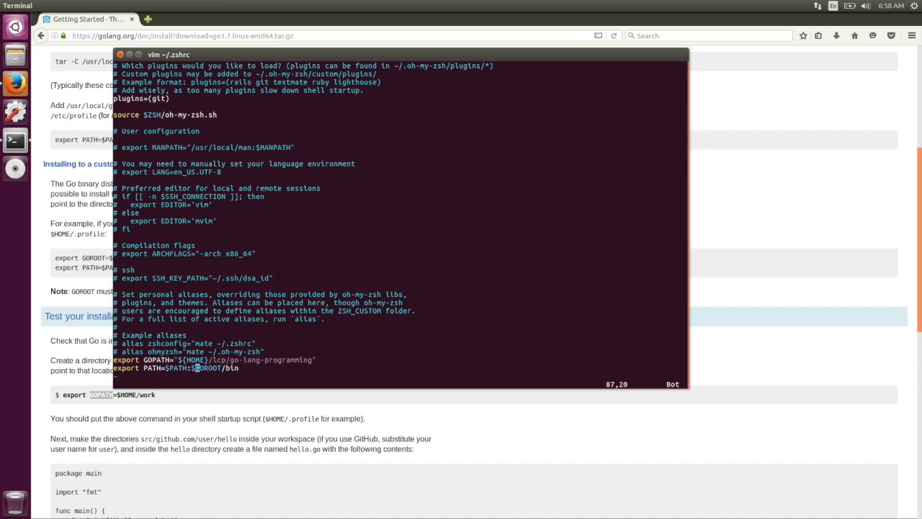
pyautogui.write('GOPATH')
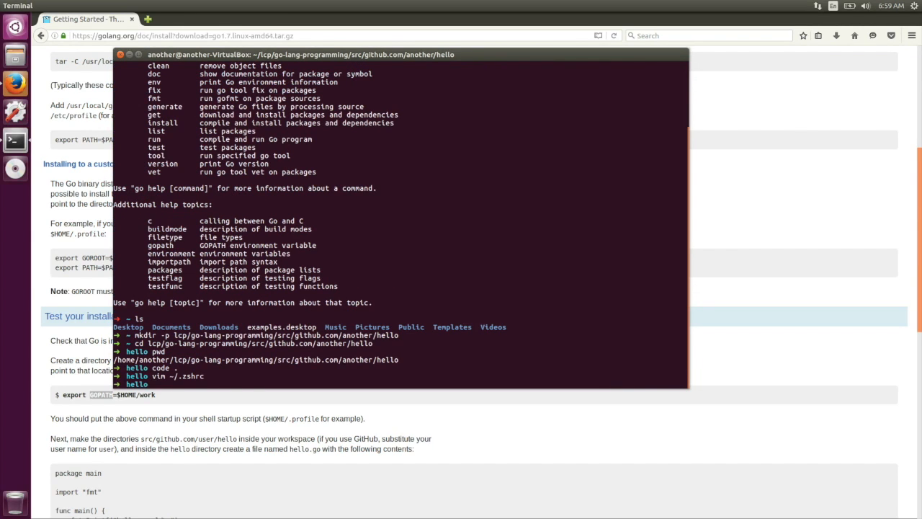
pyautogui.write('echo $GOPATH')
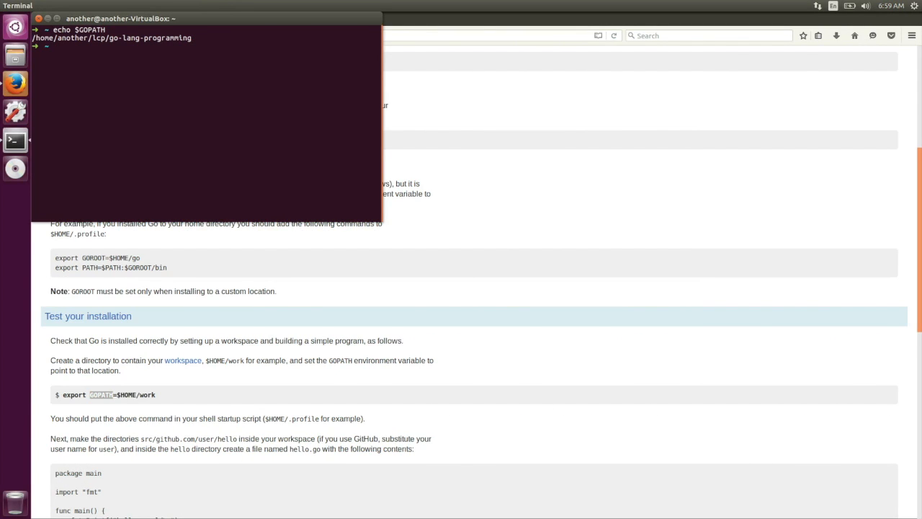
# Step: Change into the hello project under lcp/go-lang-programming/src/github.com and launch VS Code on it
pyautogui.write('cd lcp')
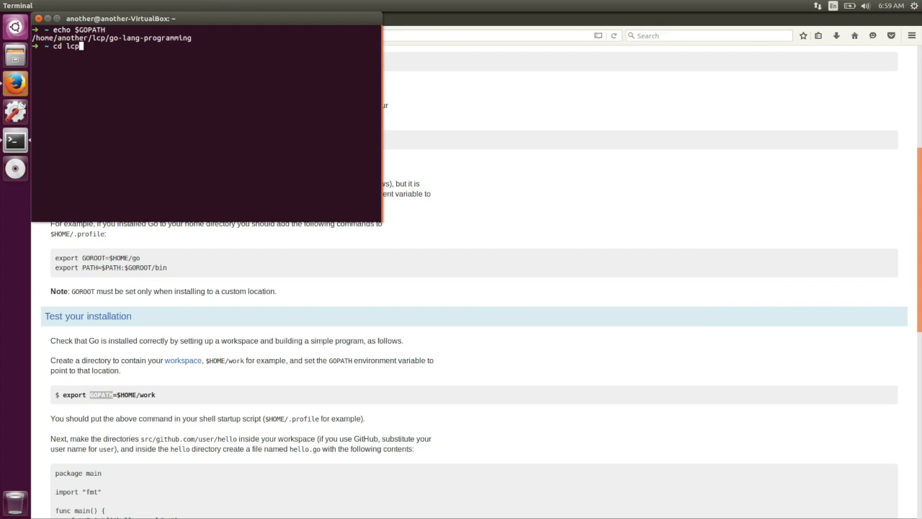
pyautogui.write('/go-lang-programming/src/github.com/another/hello')
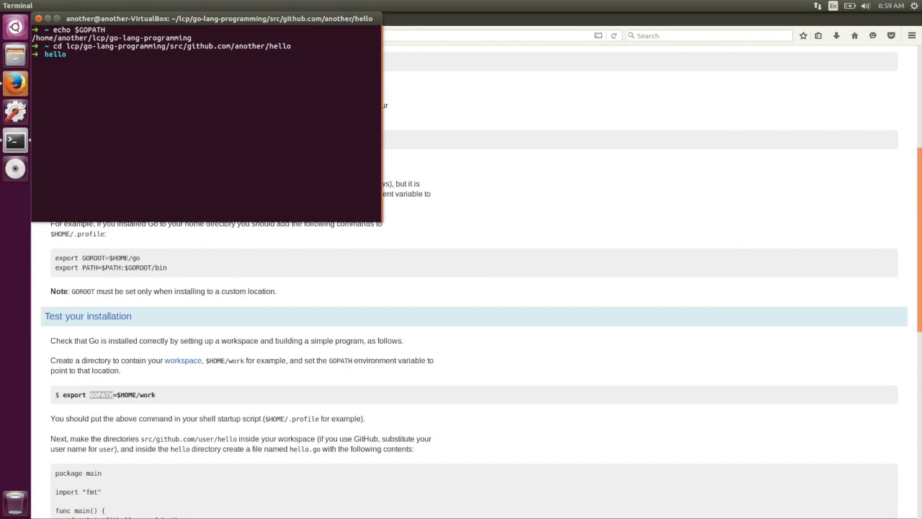
pyautogui.write('code .')
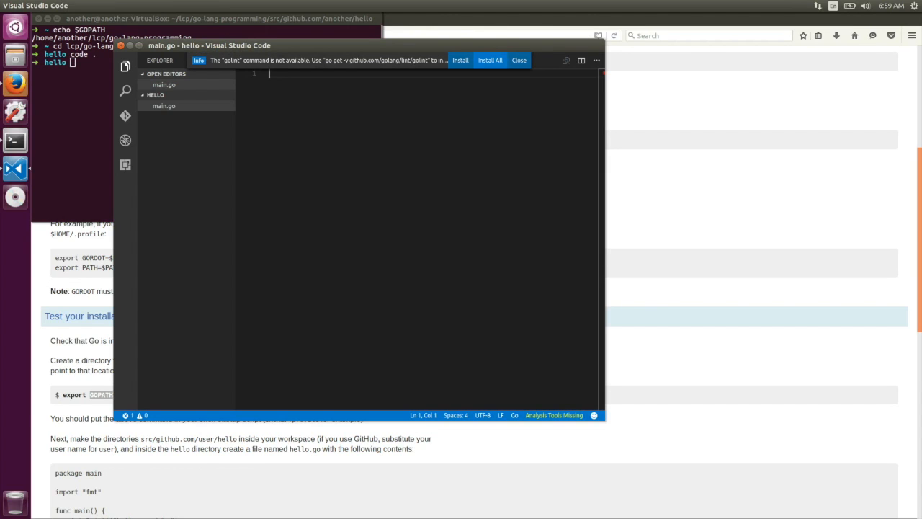
# Step: Install all missing Go tools while watching $GOPATH/bin fill in the terminal
pyautogui.click(517, 59)
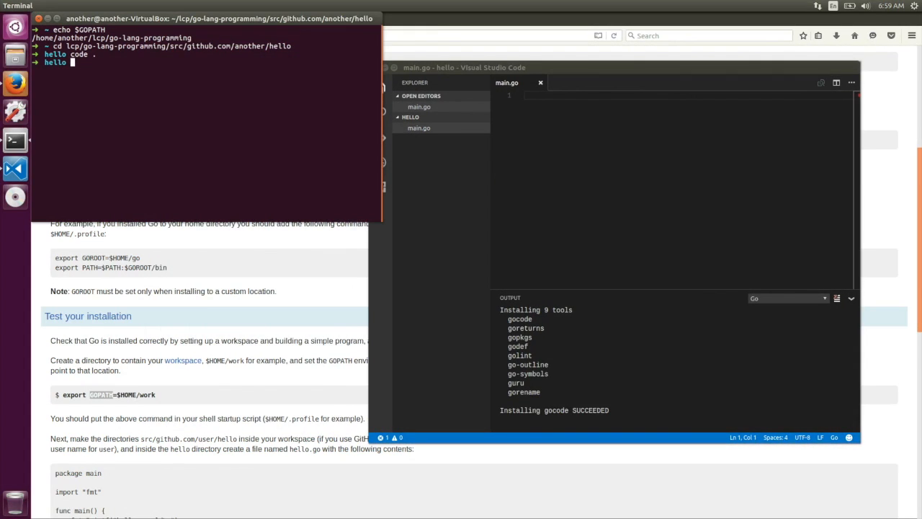
pyautogui.write('watch')
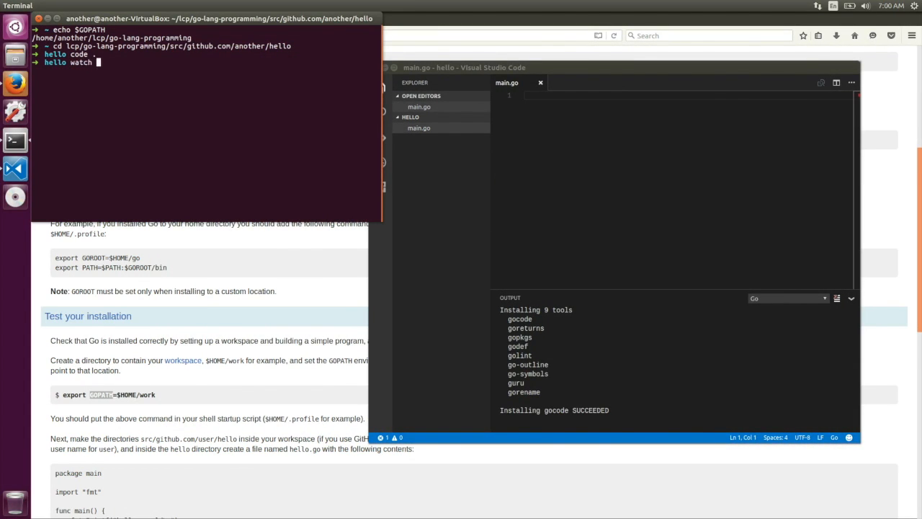
pyautogui.write('-d "ls -l')
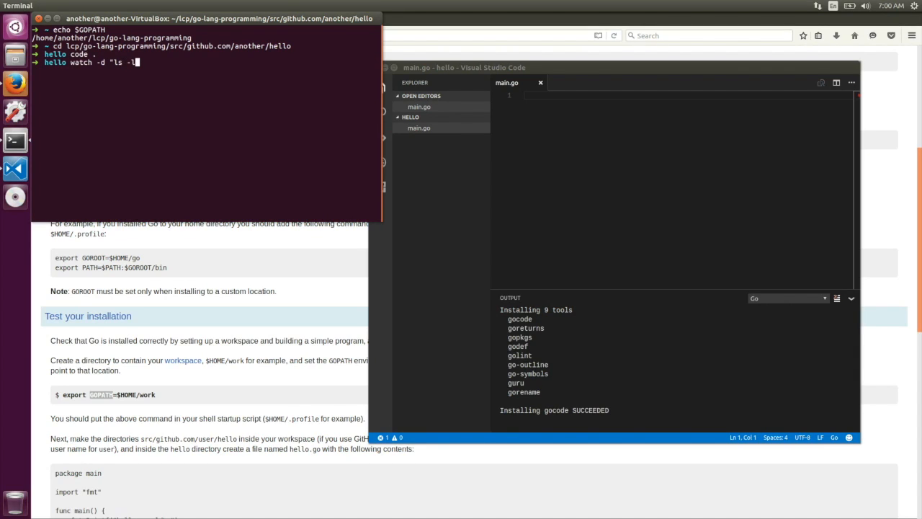
pyautogui.write('$GOPATH/bin')
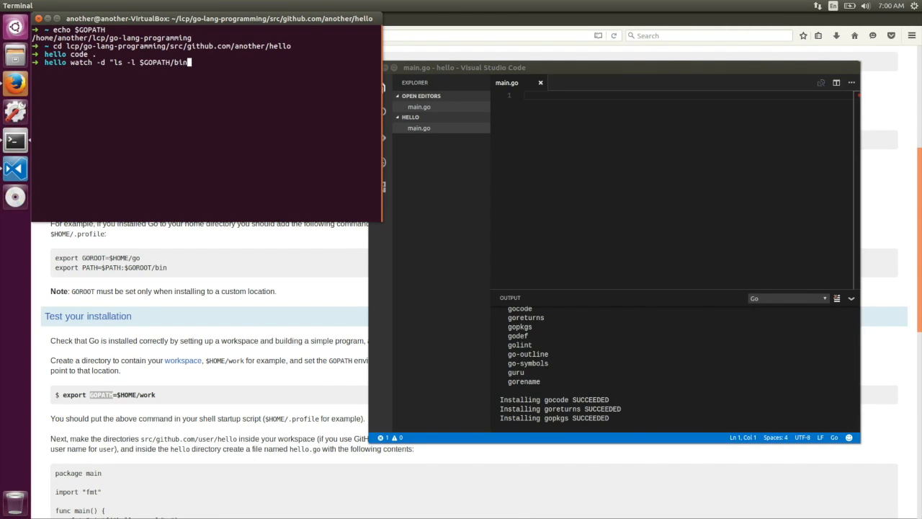
pyautogui.press('Return')
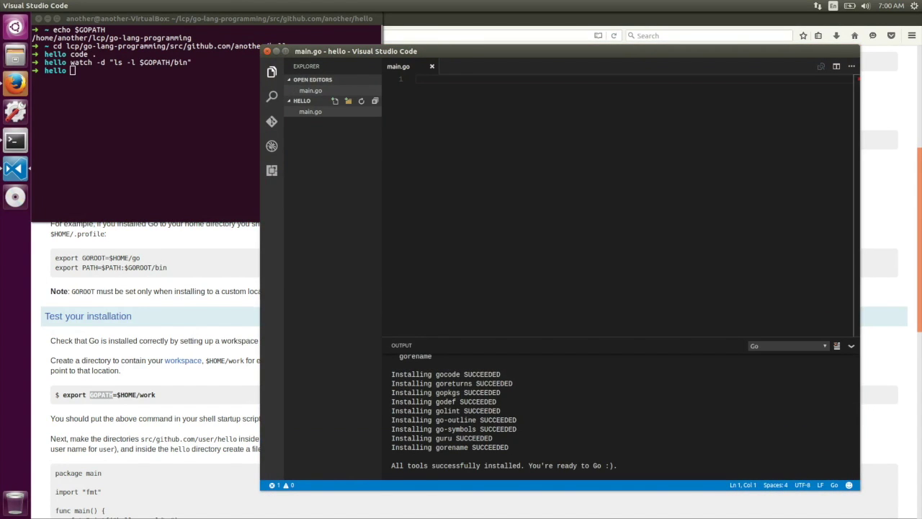
pyautogui.moveTo(356, 51); pyautogui.dragTo(250, 46)
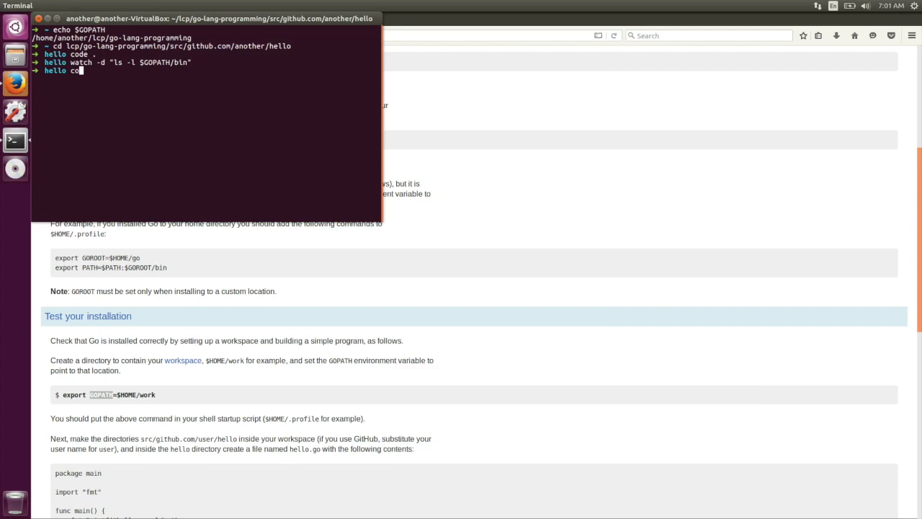
# Step: Reopen hello in VS Code and write package main importing "fmt"
pyautogui.press('Return')
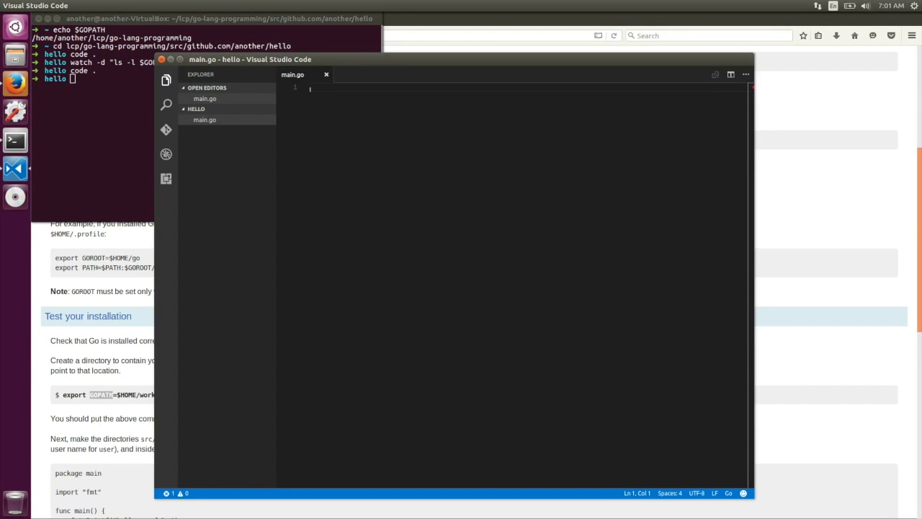
pyautogui.write('package main')
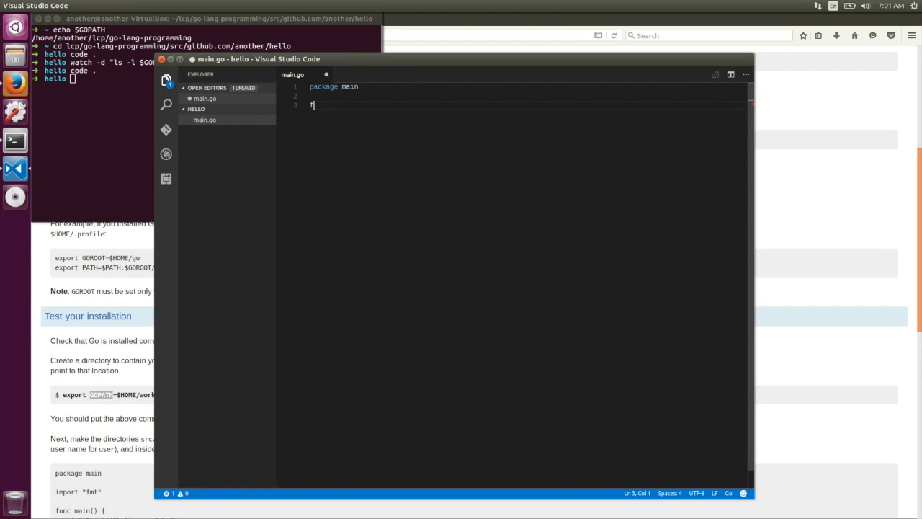
pyautogui.write('imp')
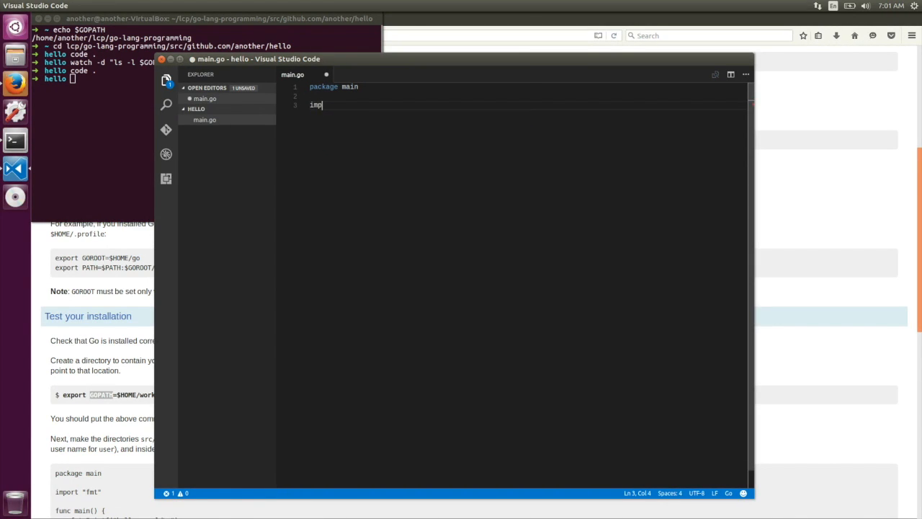
pyautogui.write('ort')
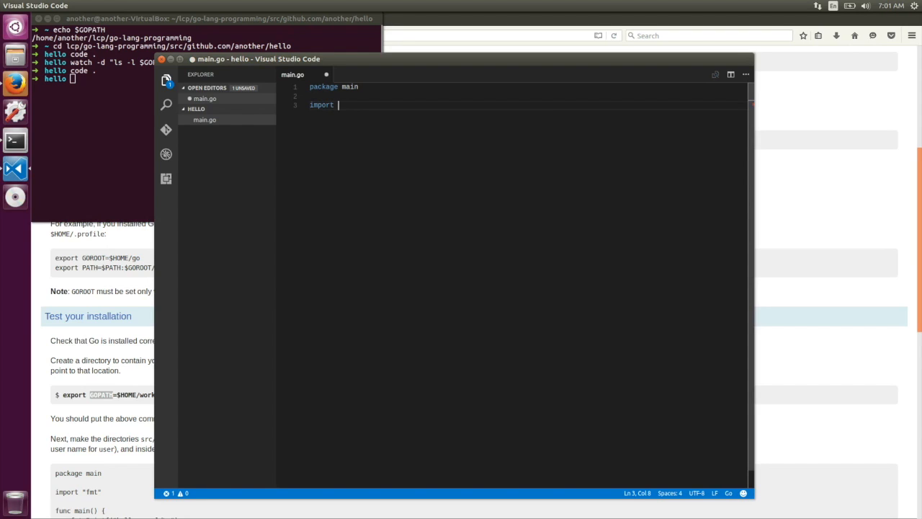
pyautogui.write('"fmt"')
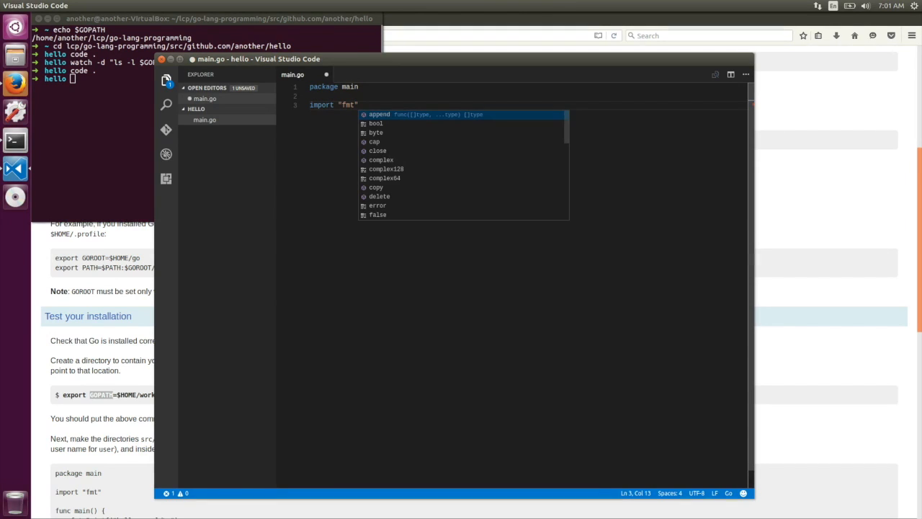
pyautogui.write('ap')
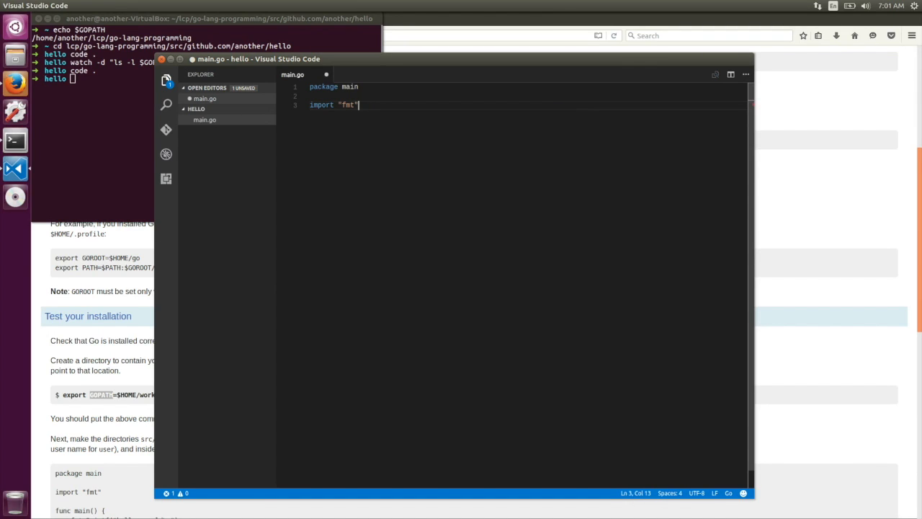
# Step: Add func main() calling fmt.Println("Hello, world!")
pyautogui.write('func')
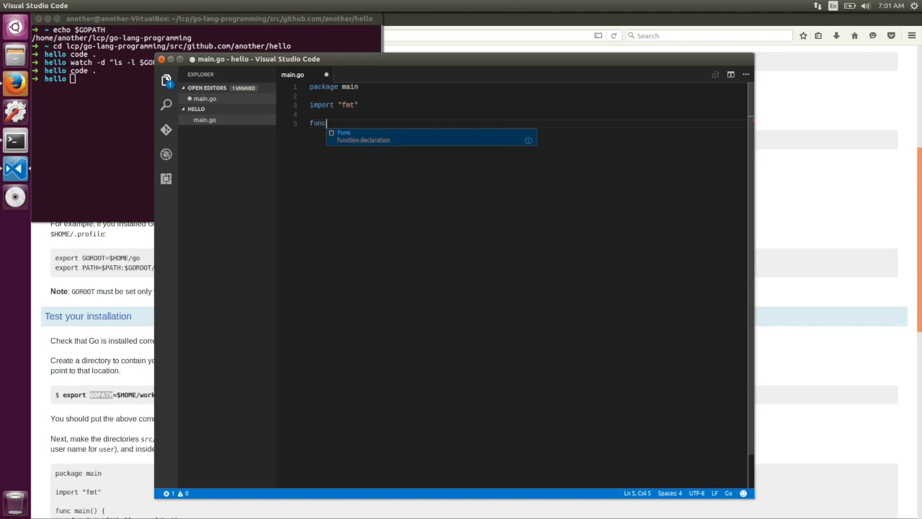
pyautogui.write('main(){}')
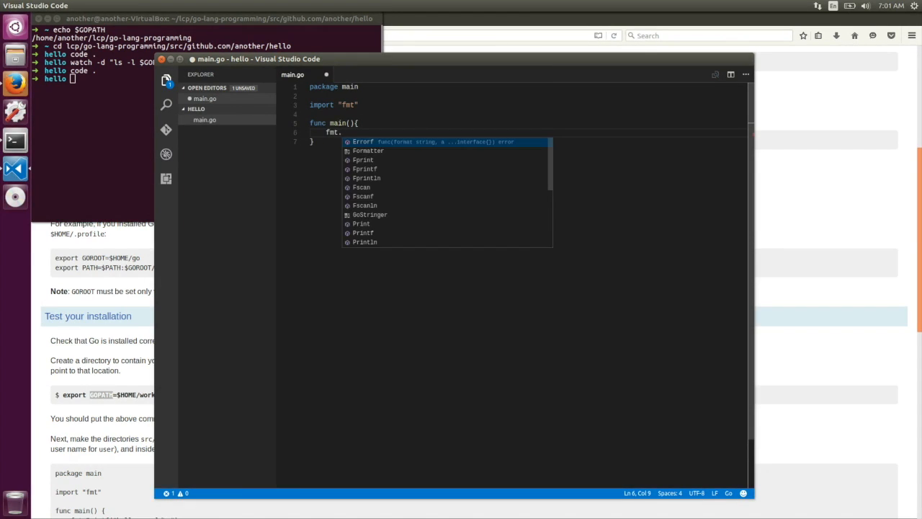
pyautogui.write('Println("Hell')
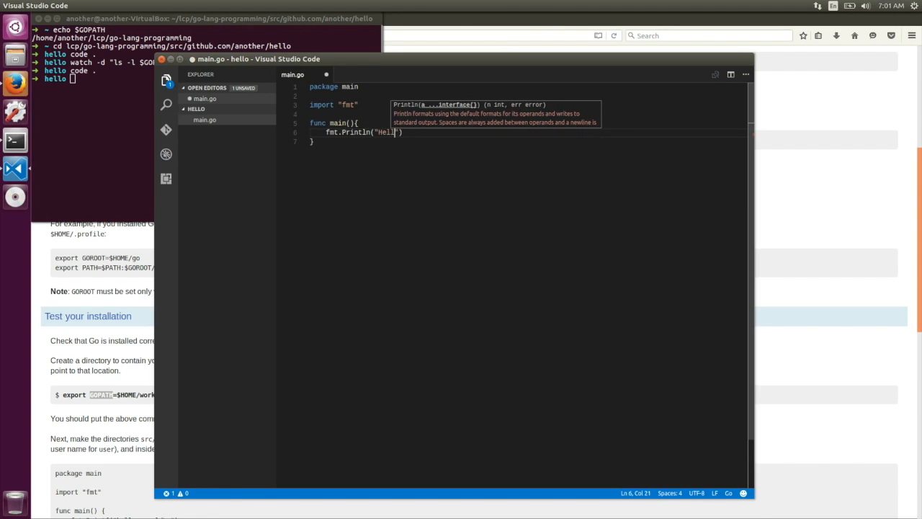
pyautogui.write('o, world')
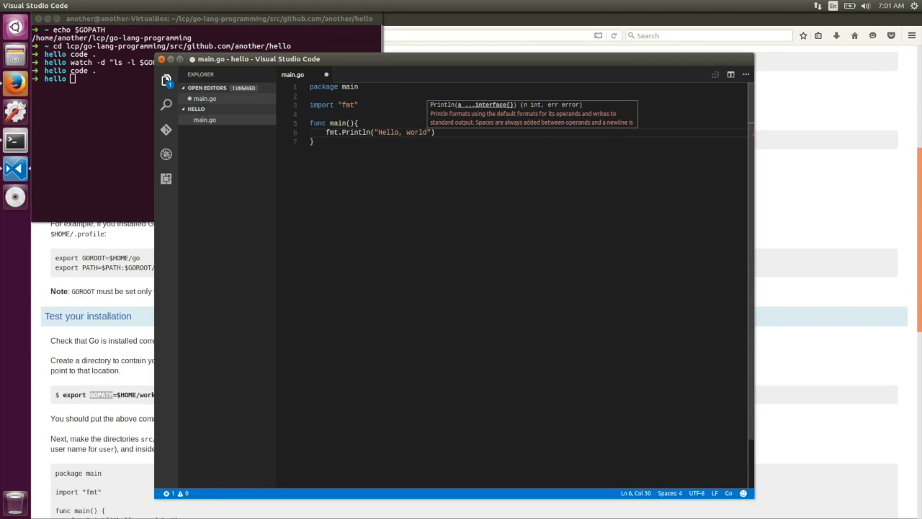
pyautogui.write('!")')
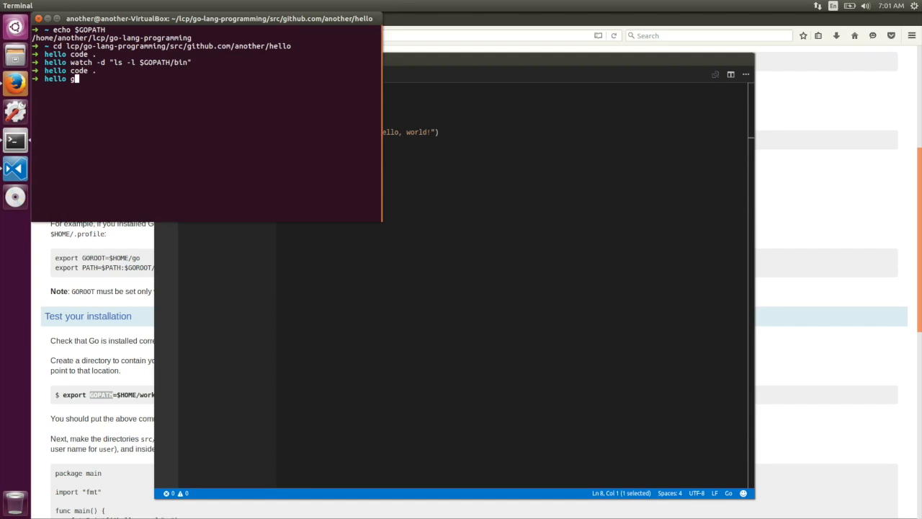
# Step: Run go run main.go in the terminal and inspect the project files
pyautogui.write('o run')
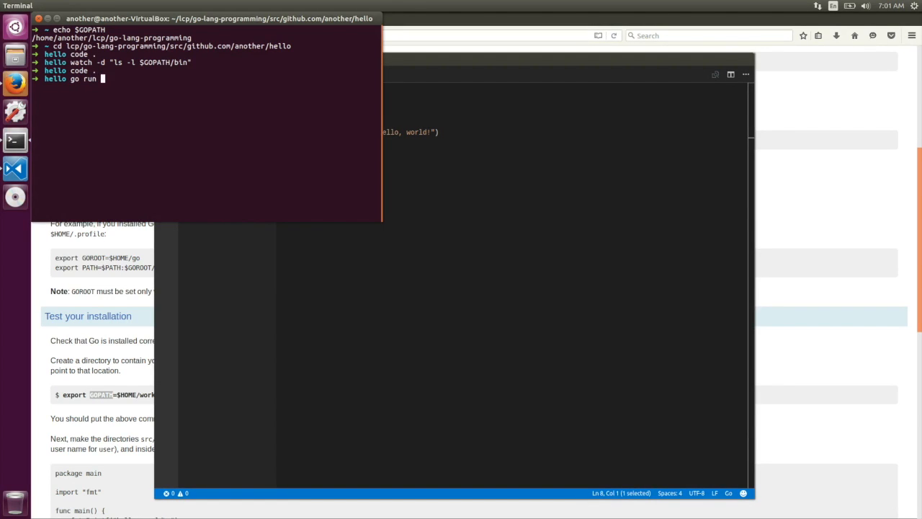
pyautogui.write('main.go')
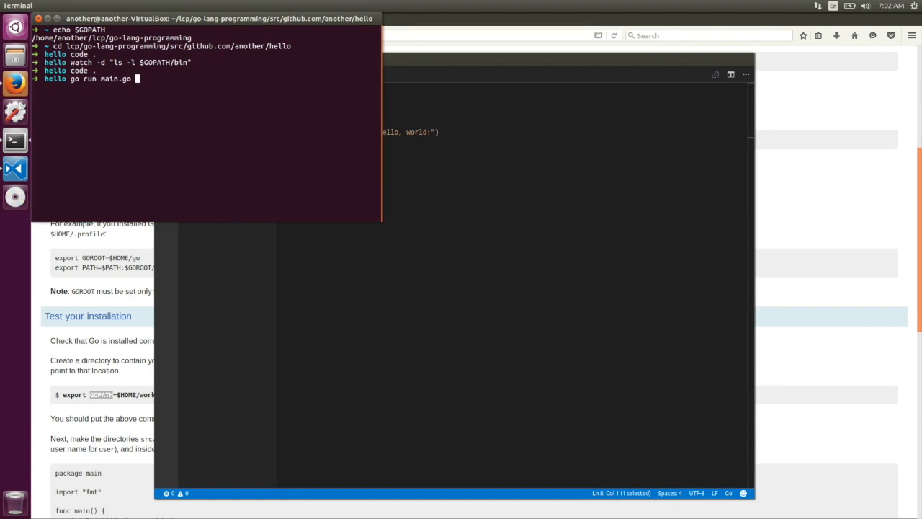
pyautogui.write('cat')
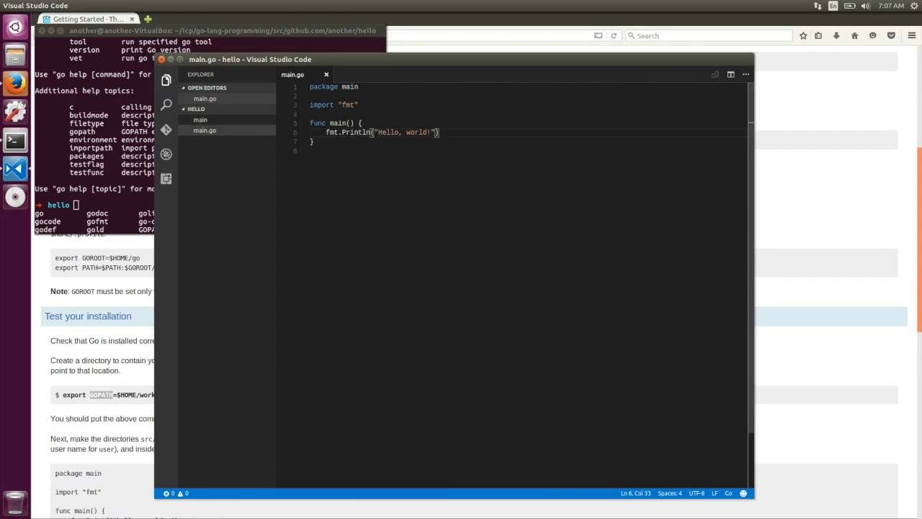
# Step: Add <-time.After(5*time.Second) after the first greeting
pyautogui.write('<-')
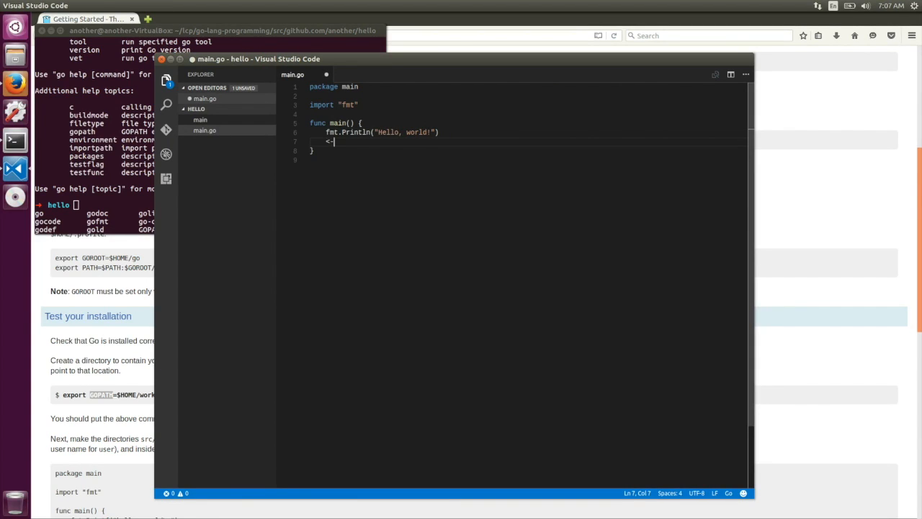
pyautogui.write('time.')
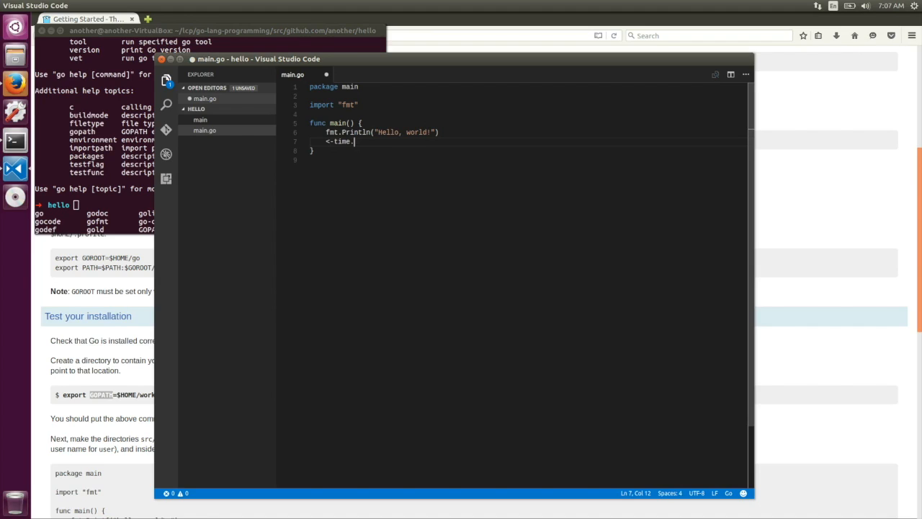
pyautogui.write('After(5')
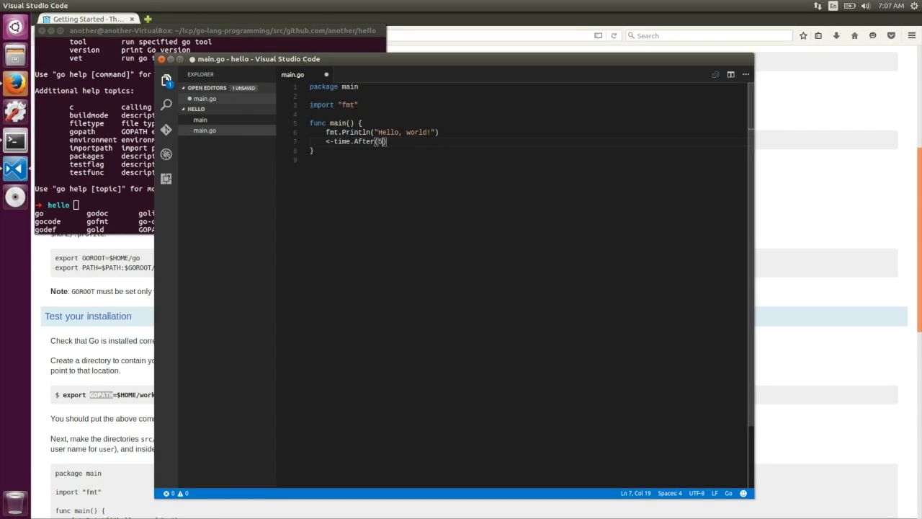
pyautogui.write('*time.Second')
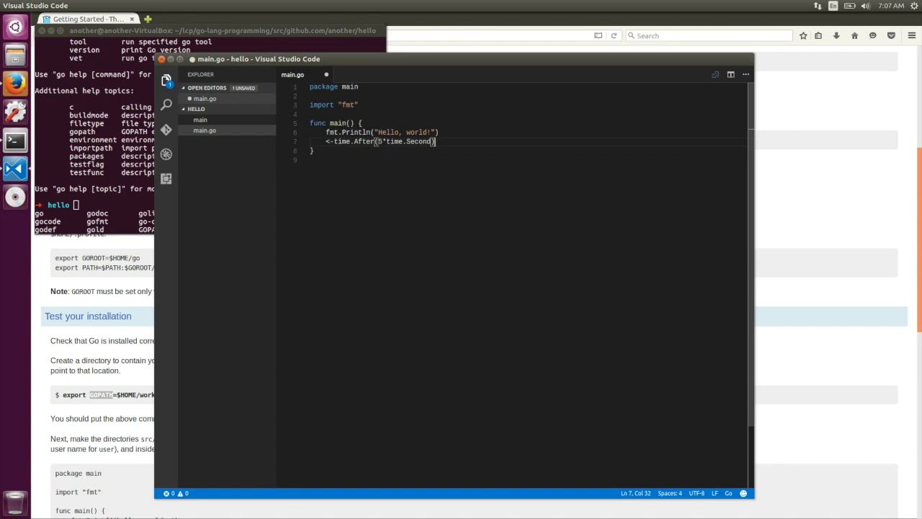
# Step: Add fmt.Println("Hello, again from Go") after the wait
pyautogui.write('fmt.Println(')
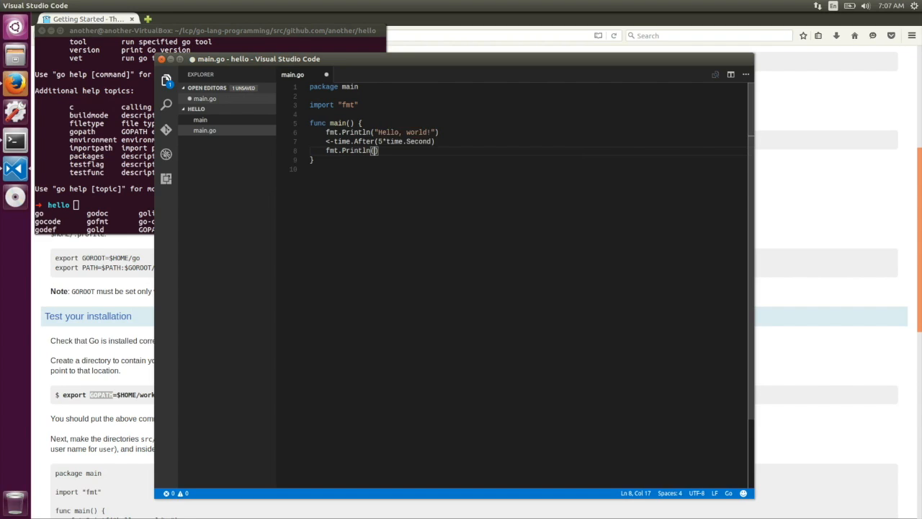
pyautogui.write('"Hello"')
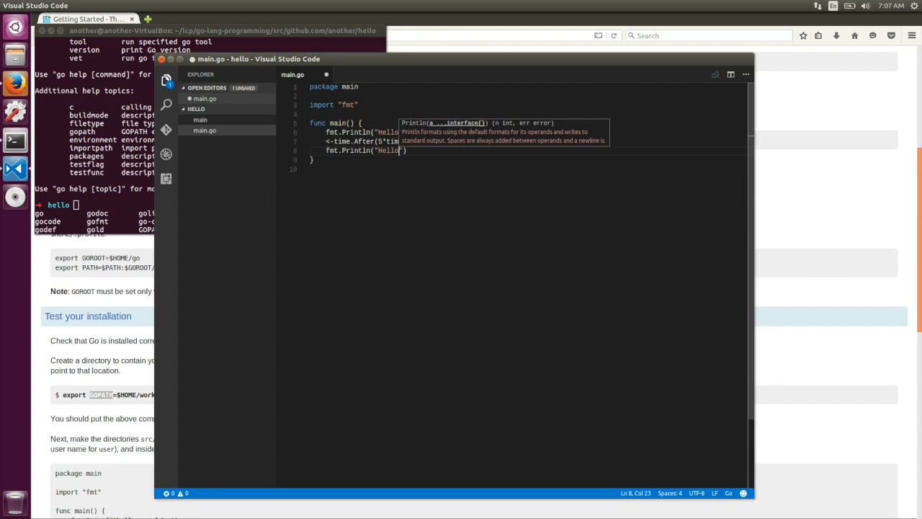
pyautogui.write(', again')
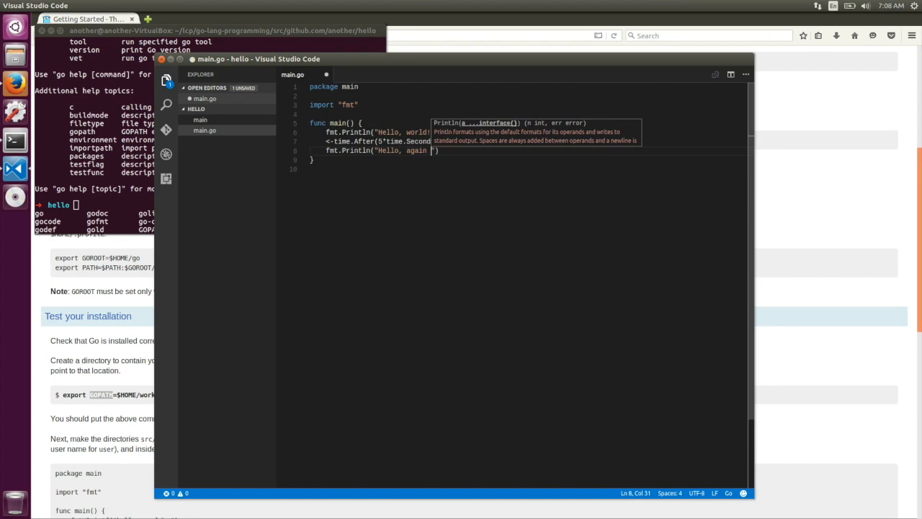
pyautogui.write('from Go"')
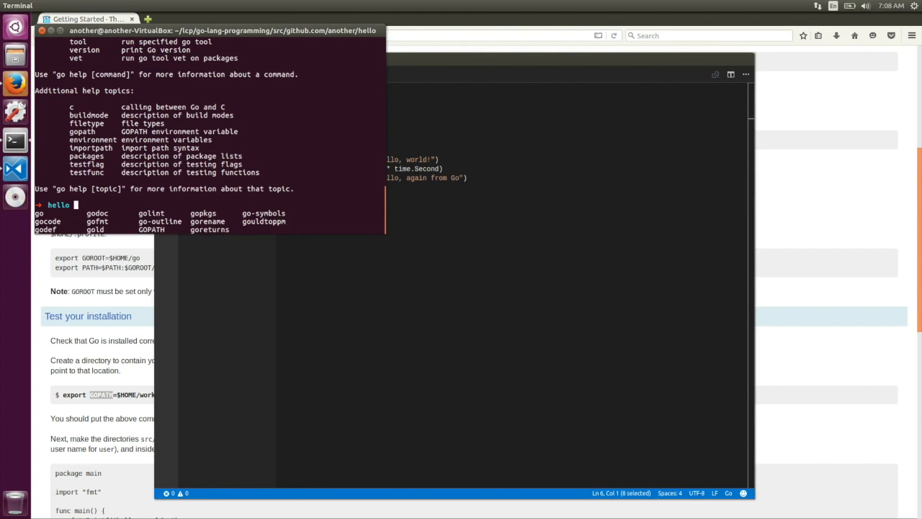
# Step: Compare outputs of the installed hello, go run main.go, and the old ./main binary
pyautogui.write('h')
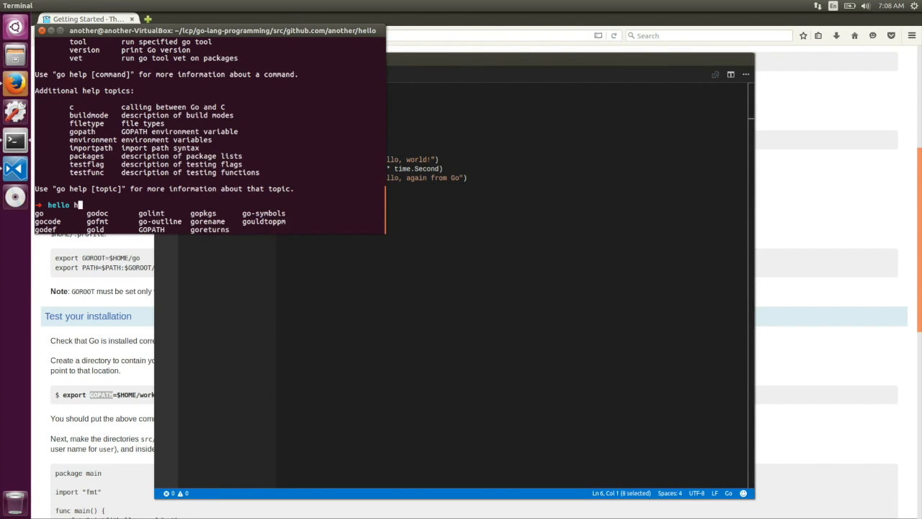
pyautogui.press('Return')
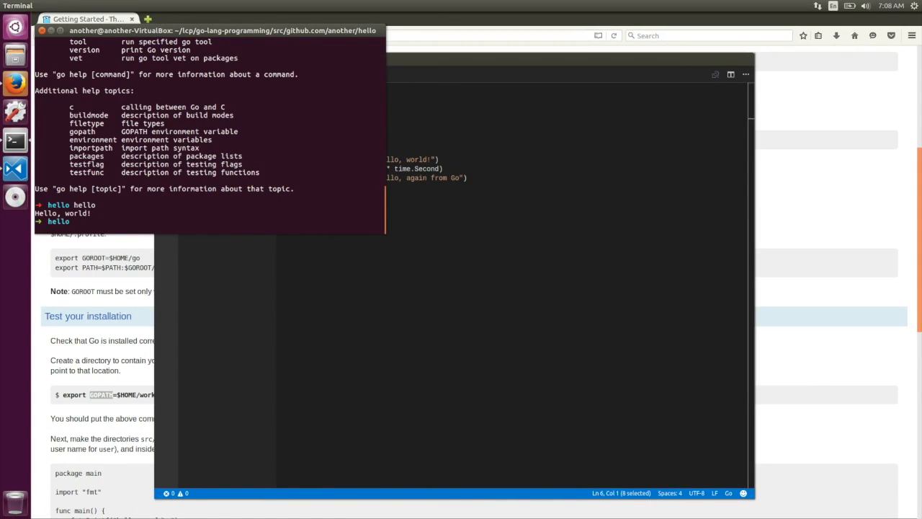
pyautogui.write('go')
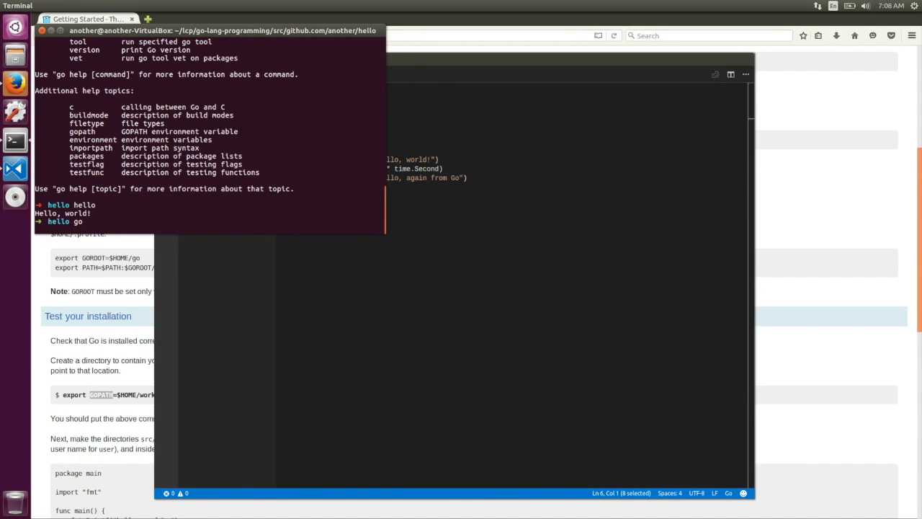
pyautogui.write('run')
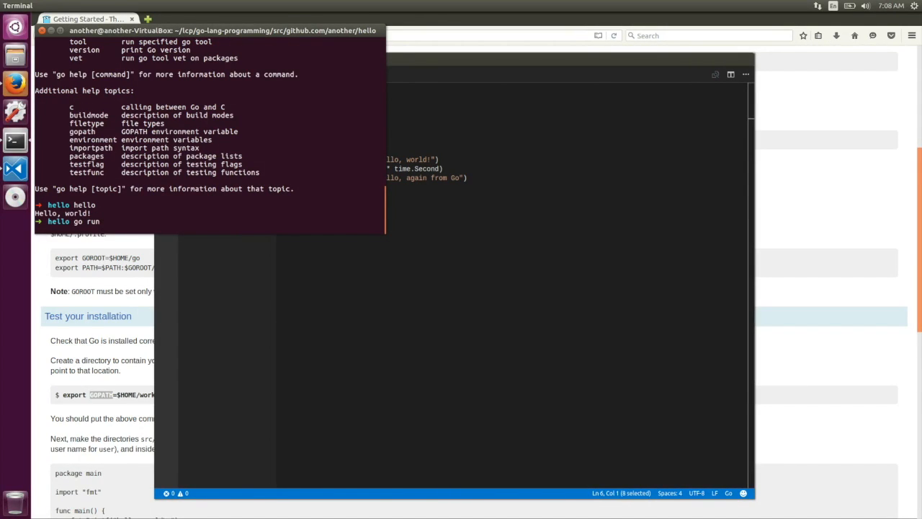
pyautogui.write('main.go')
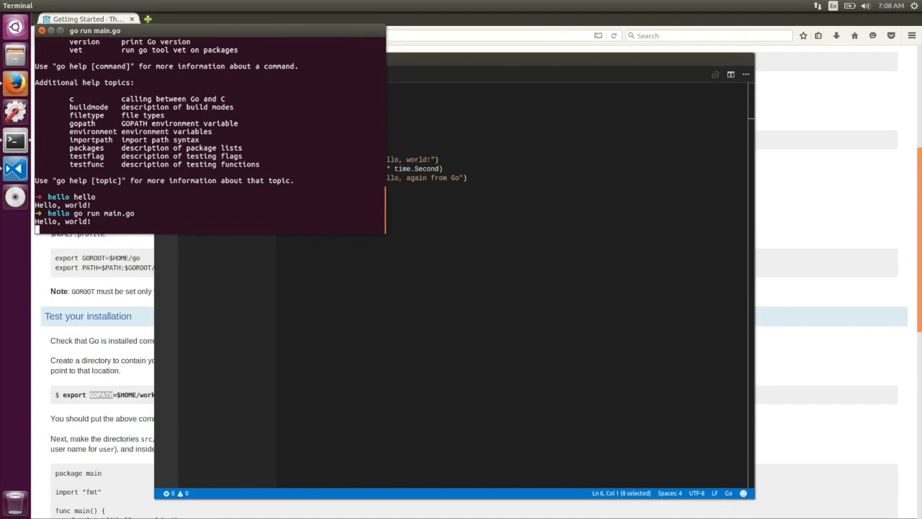
pyautogui.press('Return')
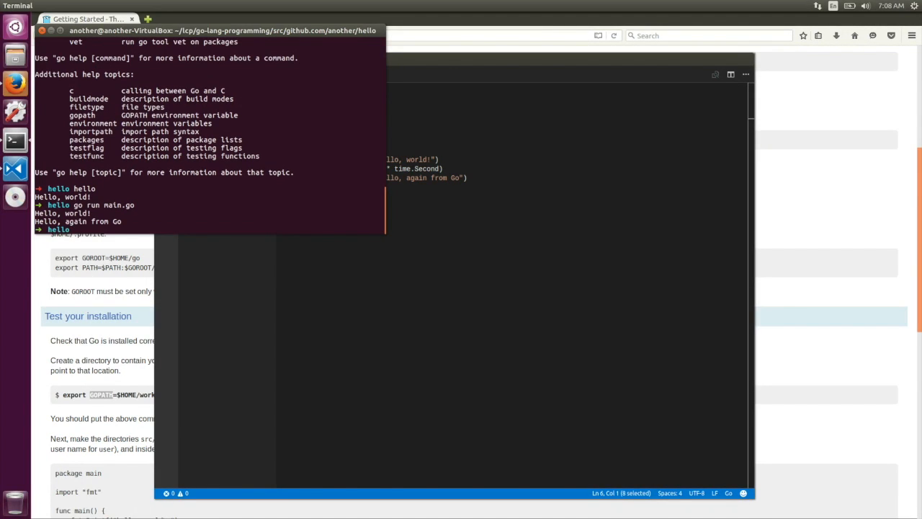
pyautogui.write('./ma')
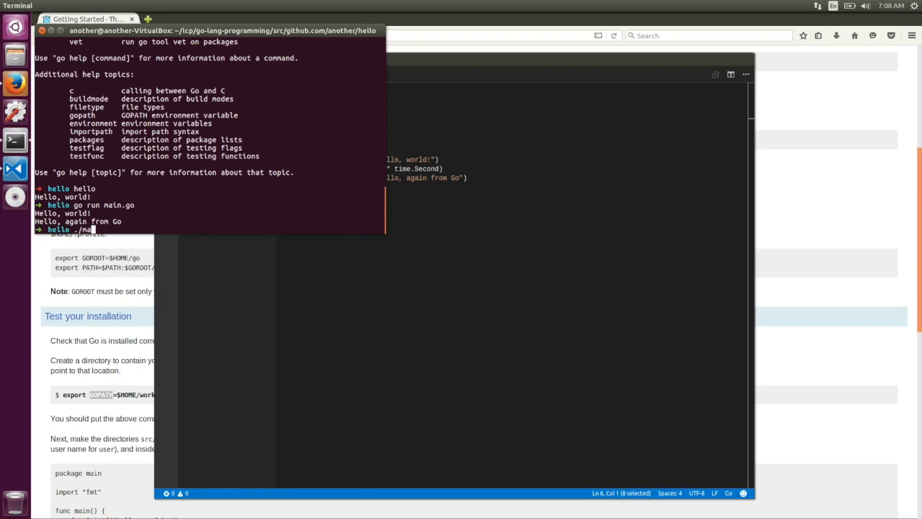
pyautogui.press('Return')
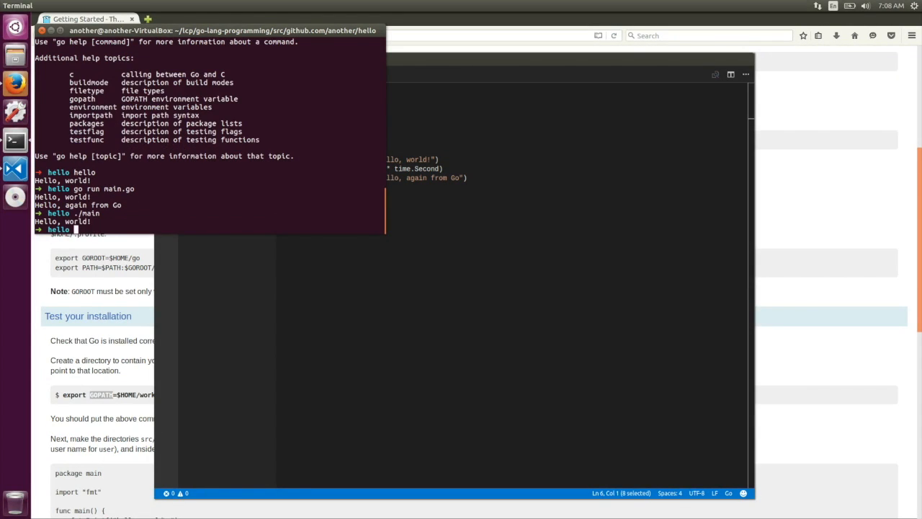
# Step: Remove the main binary, reinstall hello with go install, and run hello again
pyautogui.write('rn main')
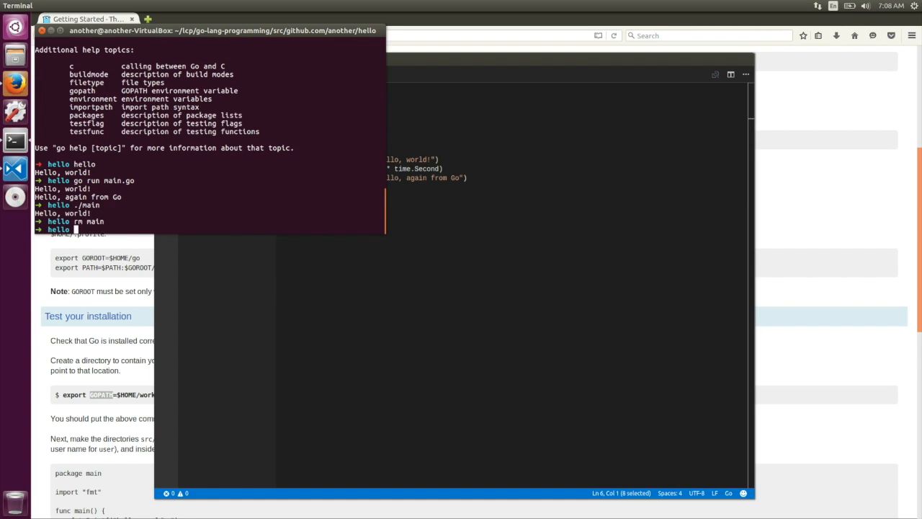
pyautogui.write('hello')
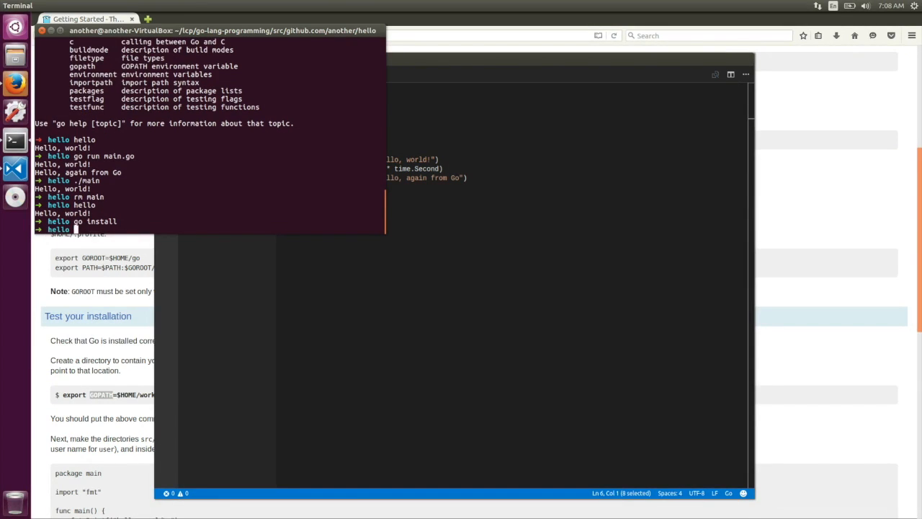
pyautogui.write('hello')
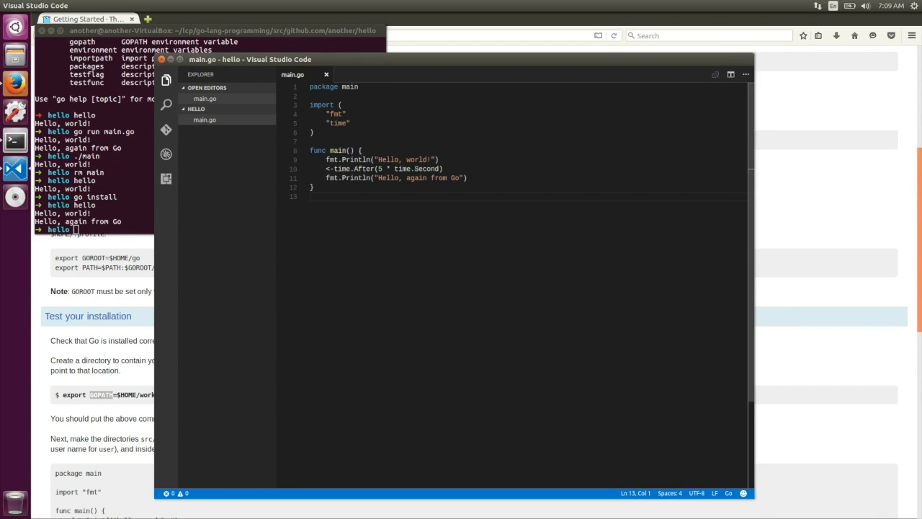
# Step: Delete the wait and second greeting lines from main.go
pyautogui.moveTo(328, 168); pyautogui.dragTo(467, 178)
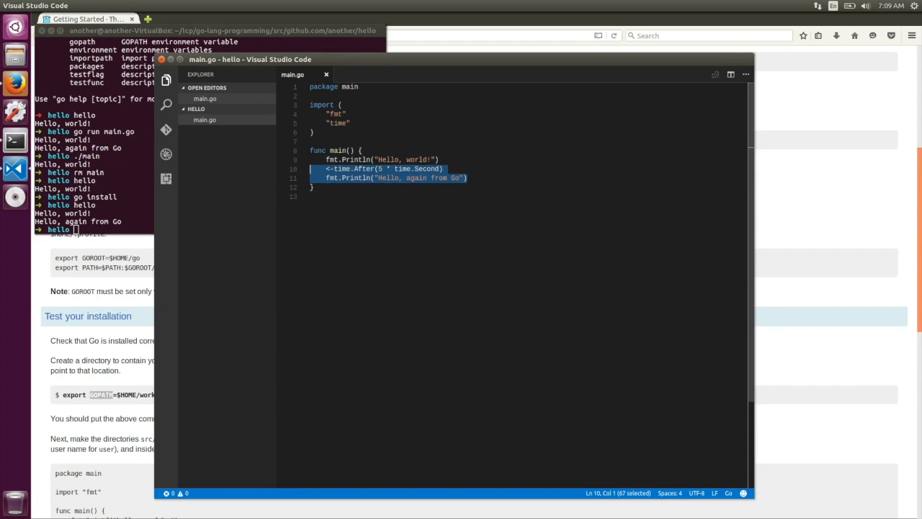
pyautogui.press('Delete')
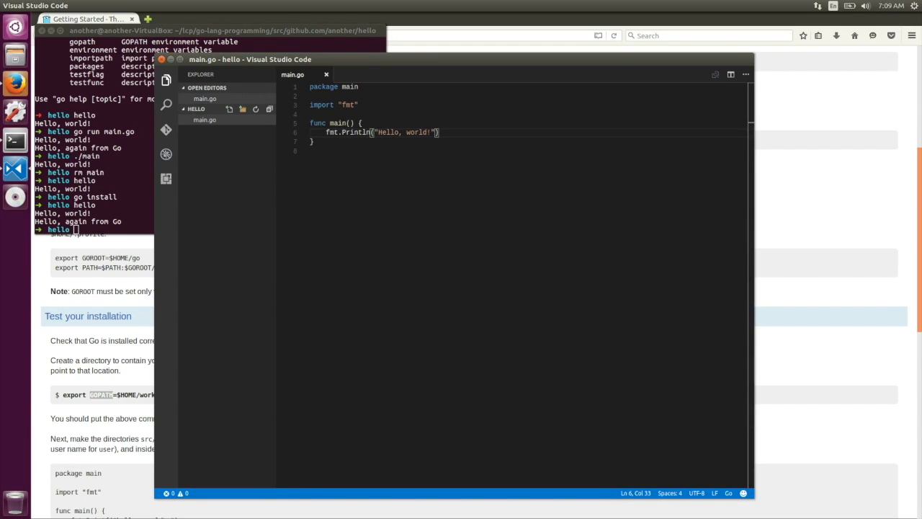
# Step: Initialize a git repository and attempt to commit main.go as 'initial checkin'
pyautogui.click(166, 129)
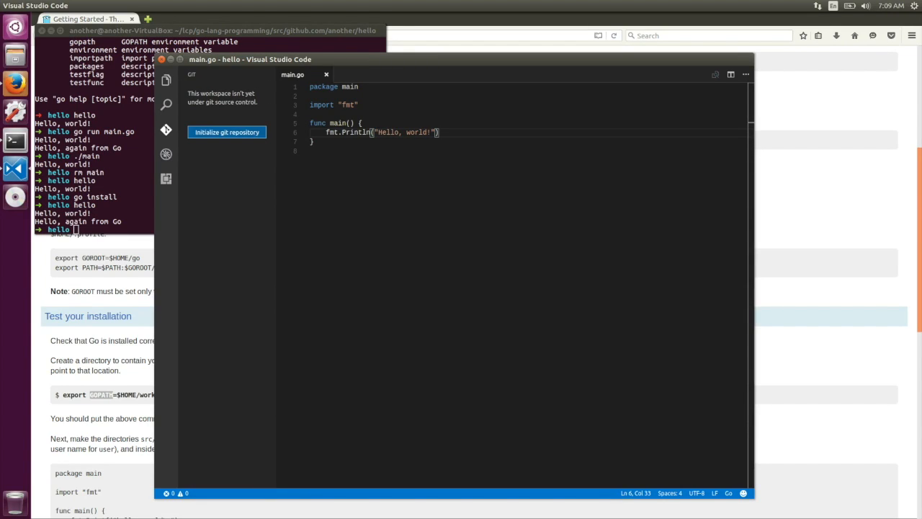
pyautogui.click(227, 132)
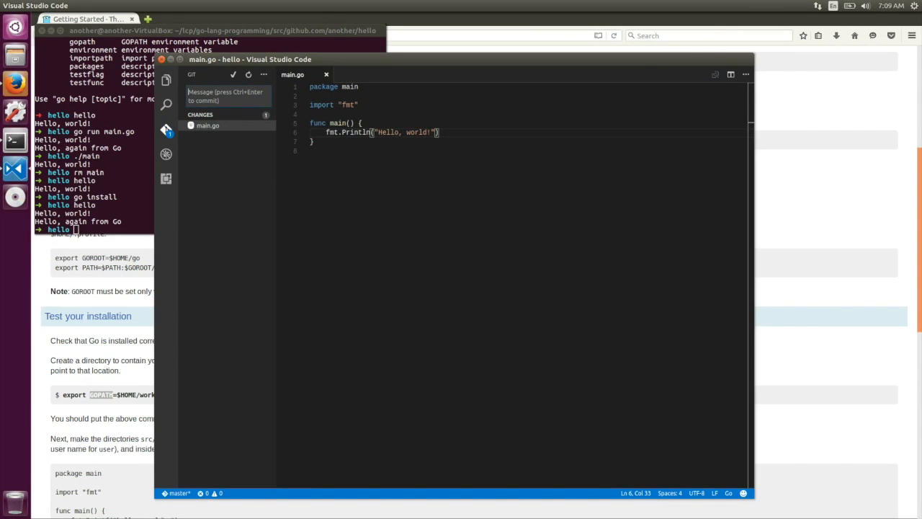
pyautogui.write('initial checkin')
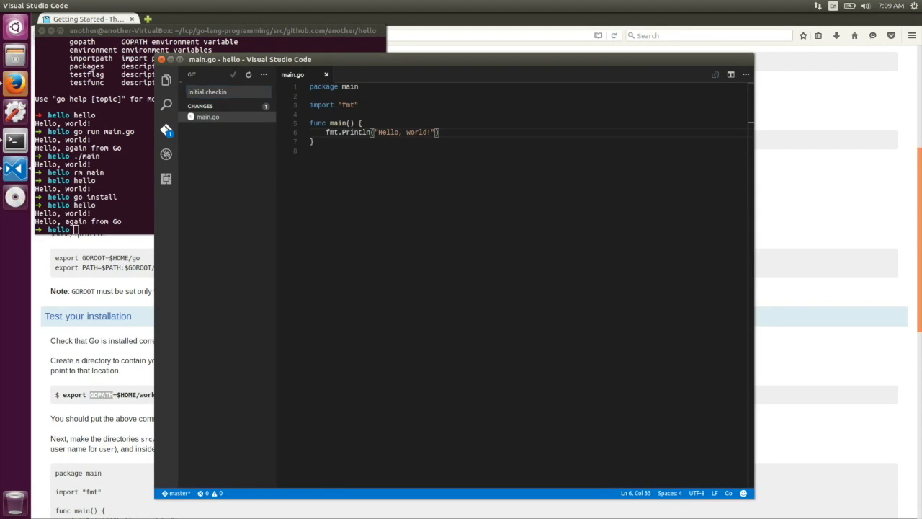
pyautogui.click(232, 74)
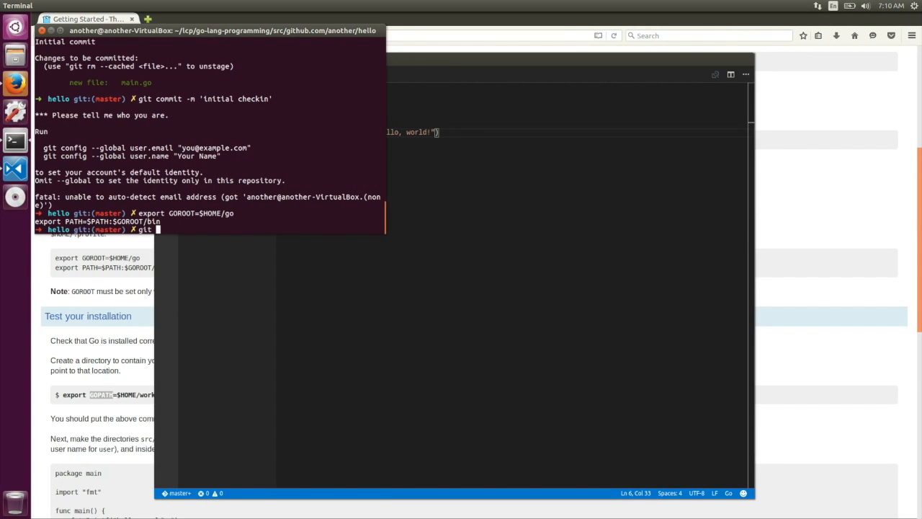
pyautogui.write('config --global user.email "')
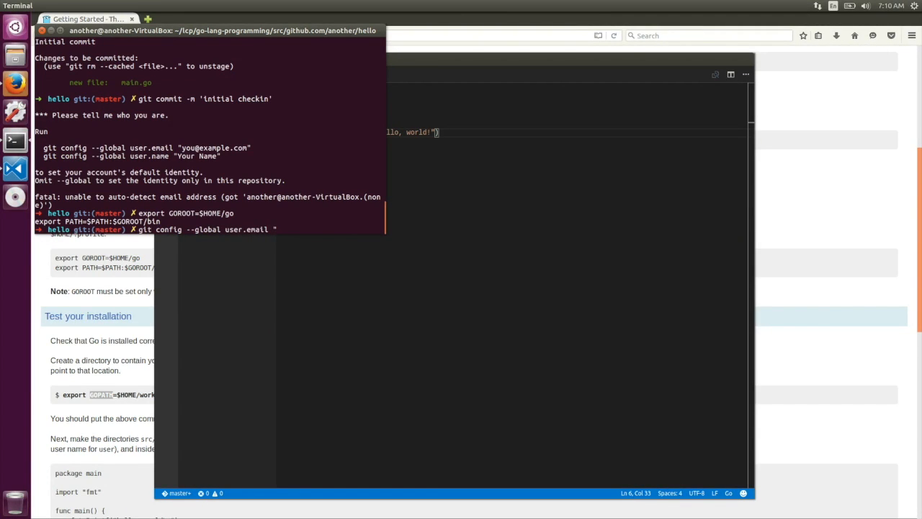
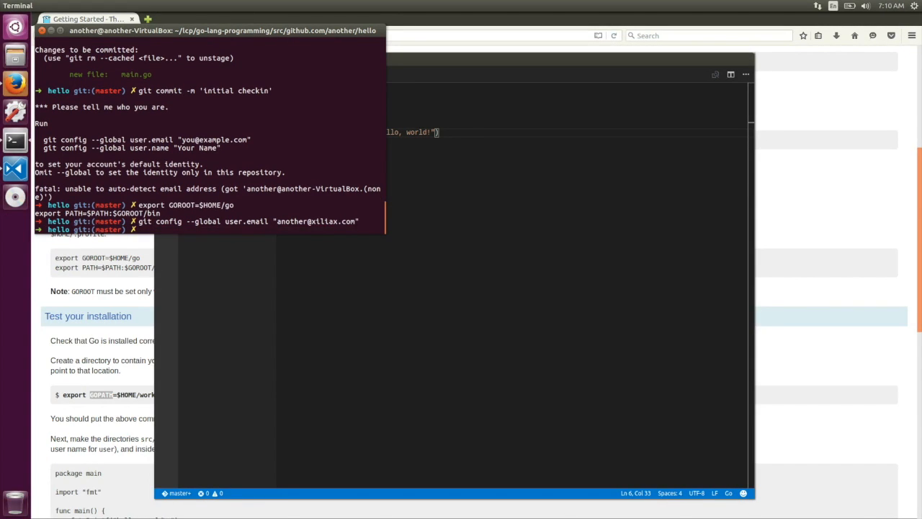
pyautogui.write('git config --global user.name')
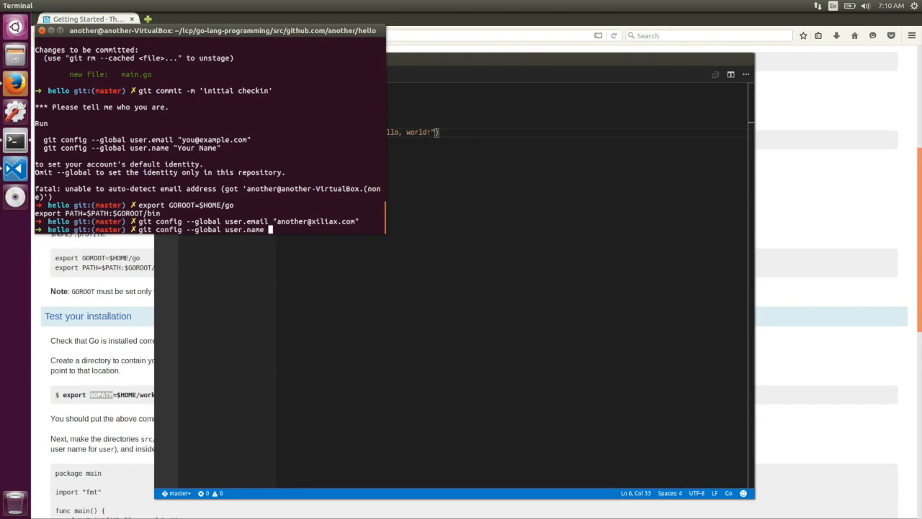
pyautogui.write('"Another User')
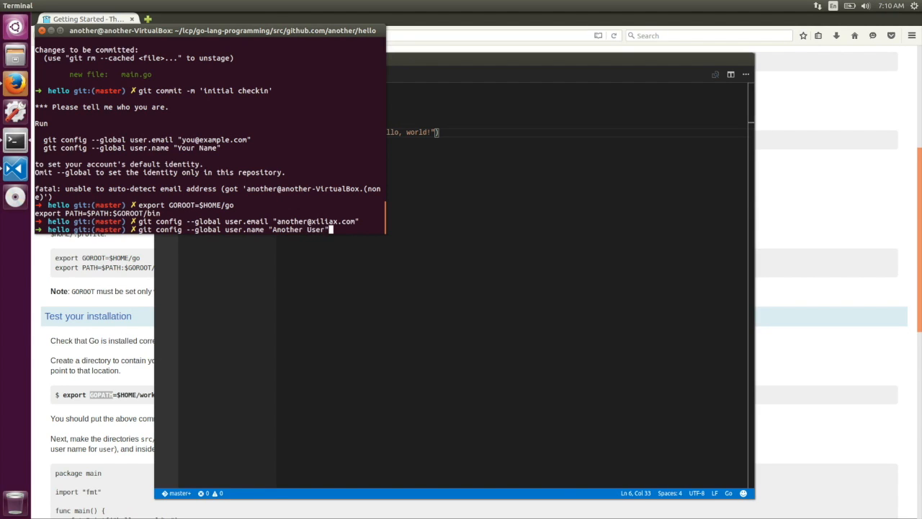
pyautogui.press('Return')
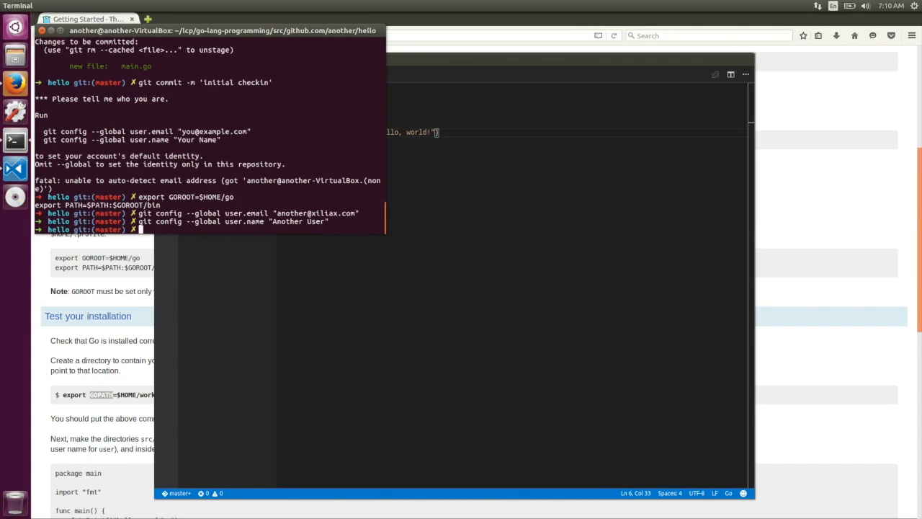
# Step: Commit main.go with git commit -m 'initial checkin'
pyautogui.write("git commit -m 'initial checkin'")
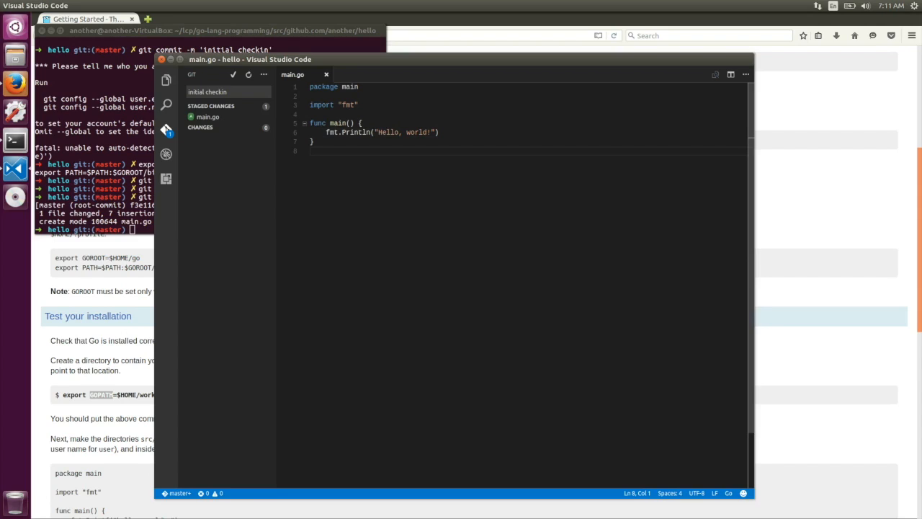
pyautogui.click(233, 75)
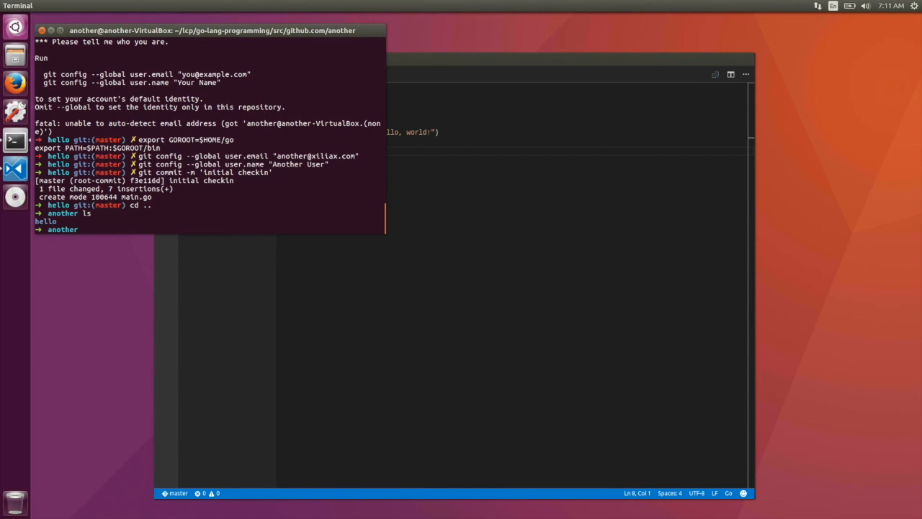
# Step: Make a project-awesome folder, cd into it, and open it with code
pyautogui.write('mkdir')
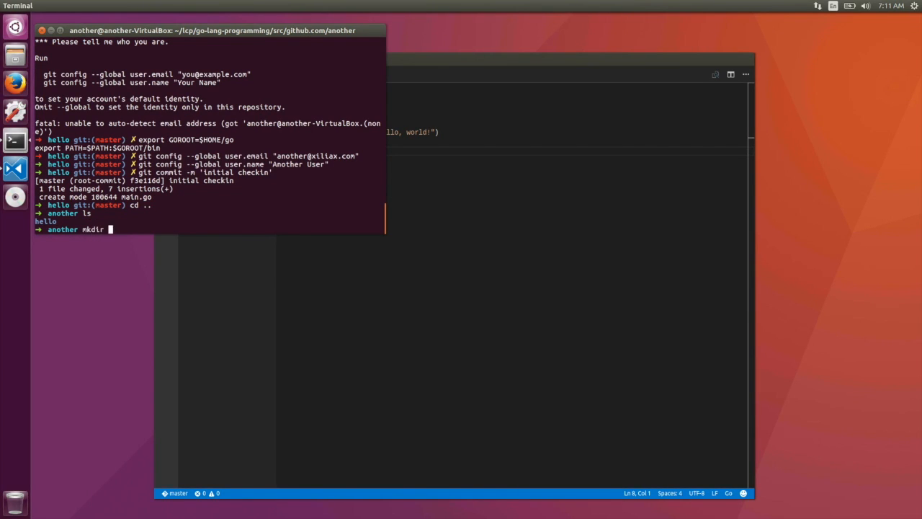
pyautogui.write('project-awesome')
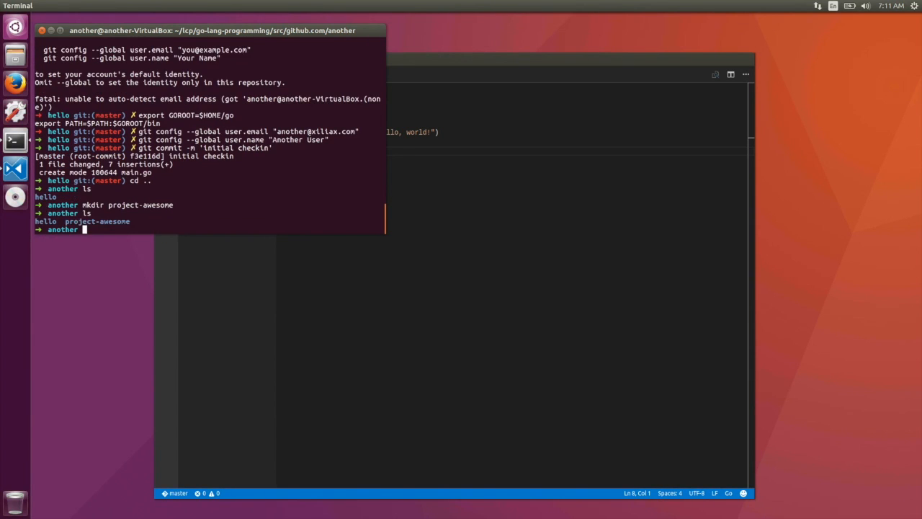
pyautogui.write('cd project-awesome')
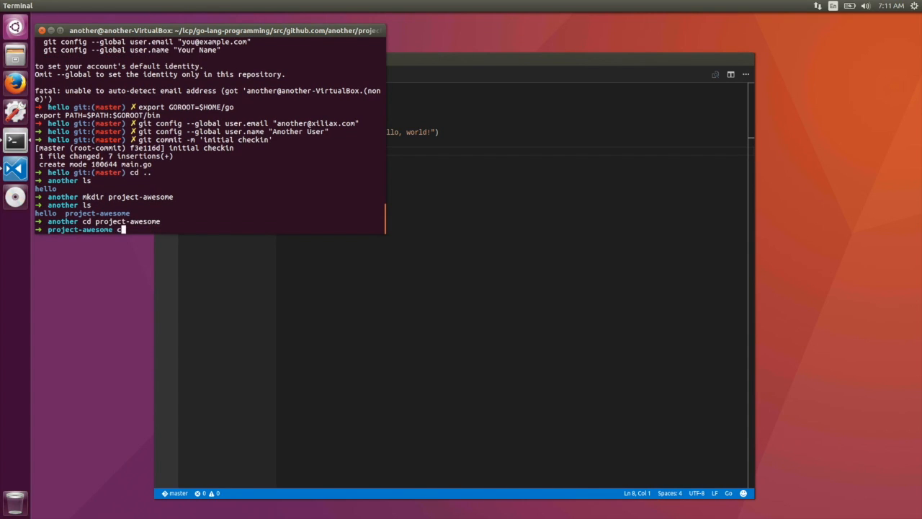
pyautogui.write('ode .')
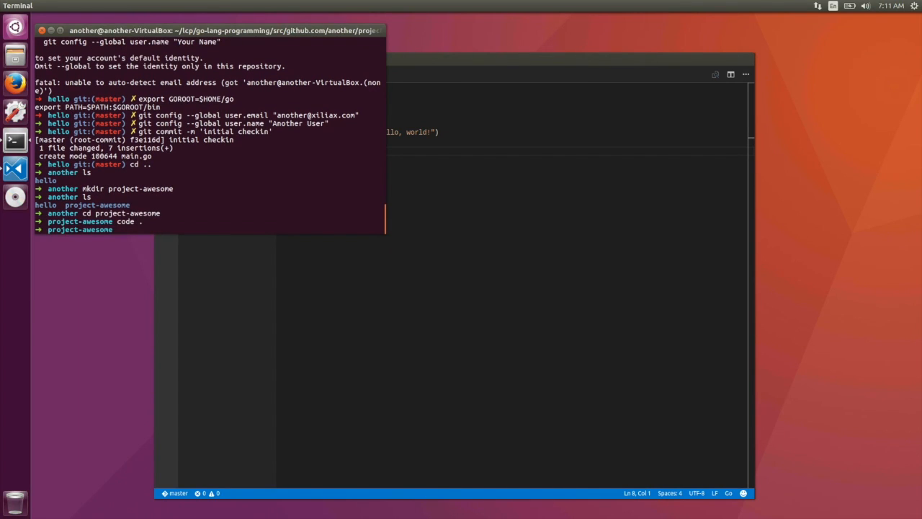
pyautogui.press('Return')
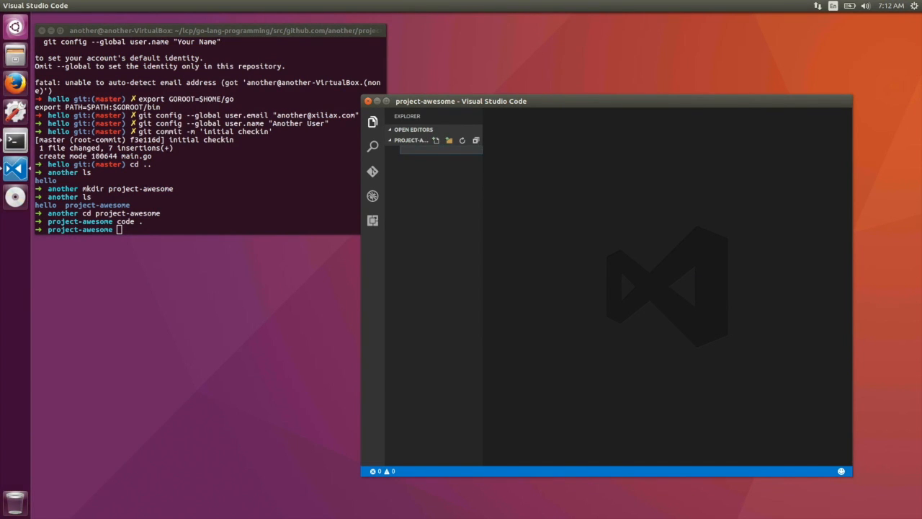
# Step: Create main.go with package main and log.Println("Starting Project Awesome!!!")
pyautogui.write('main.')
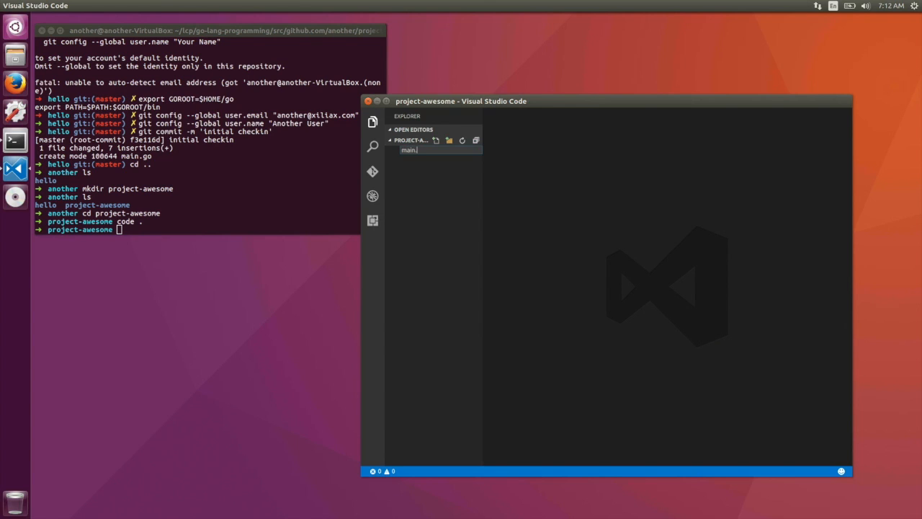
pyautogui.write('package')
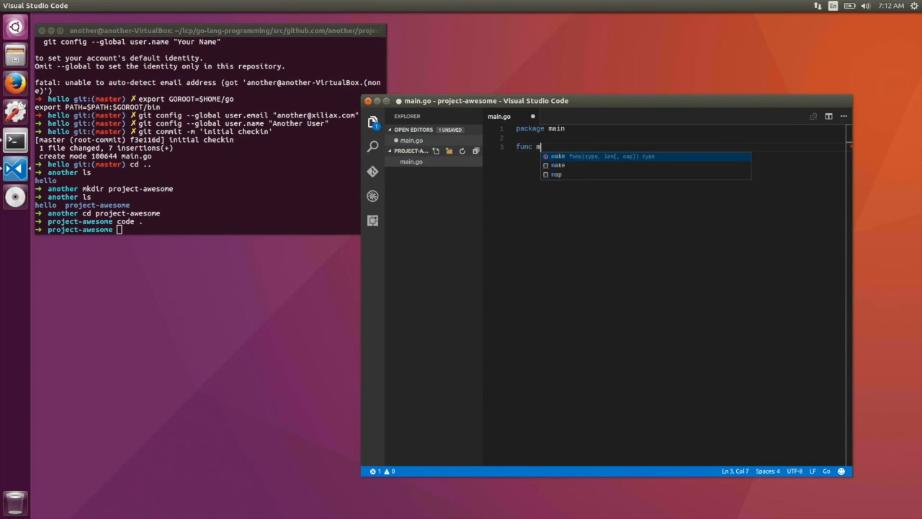
pyautogui.write('main(){')
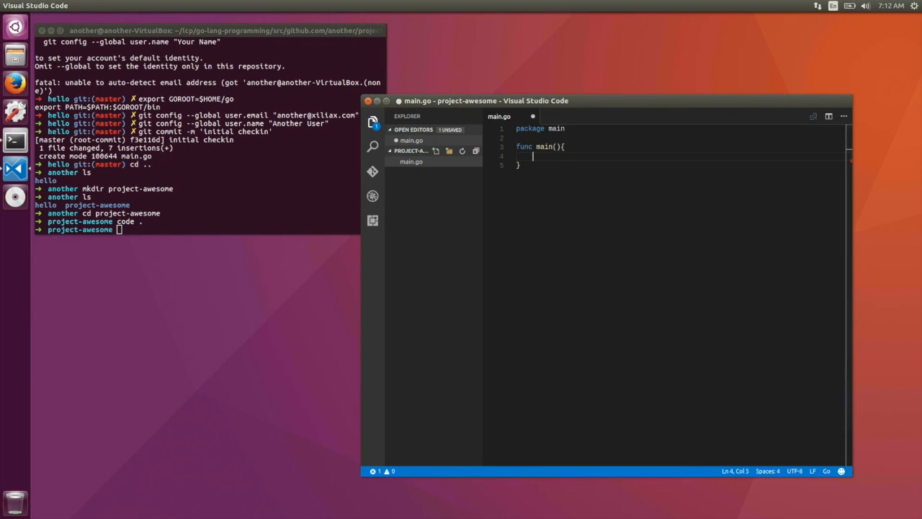
pyautogui.write('fmt.Println')
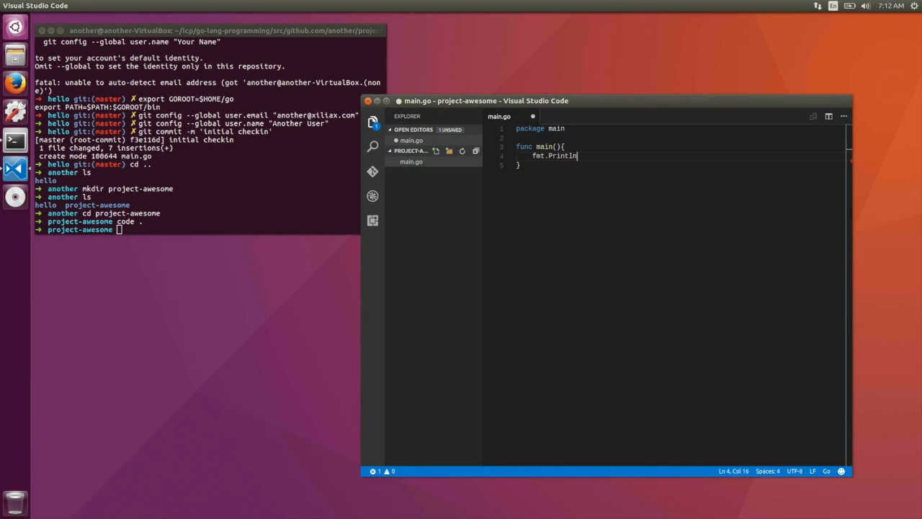
pyautogui.write('("H')
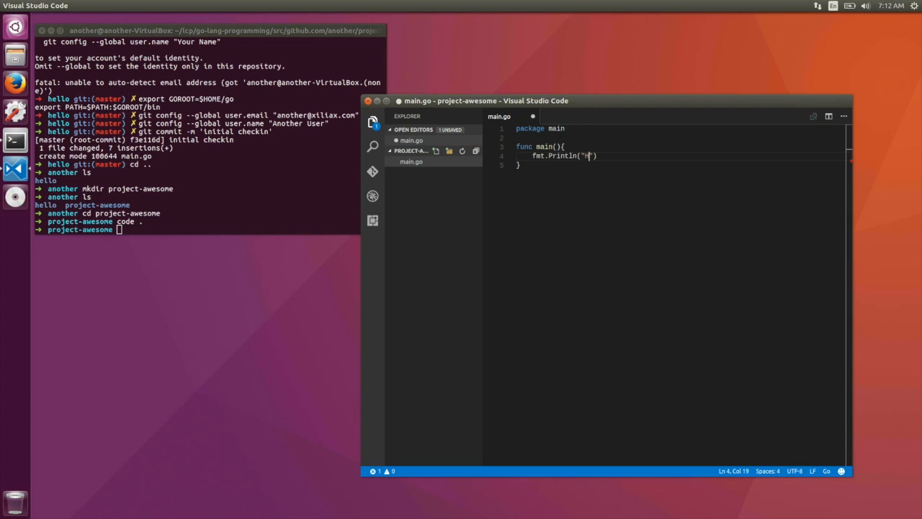
pyautogui.write('Starting project')
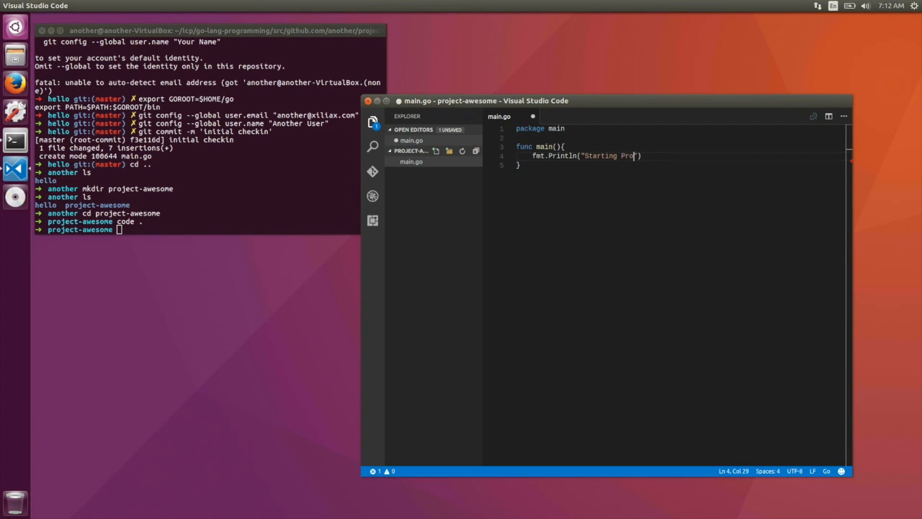
pyautogui.write('ect Aesome!!!')
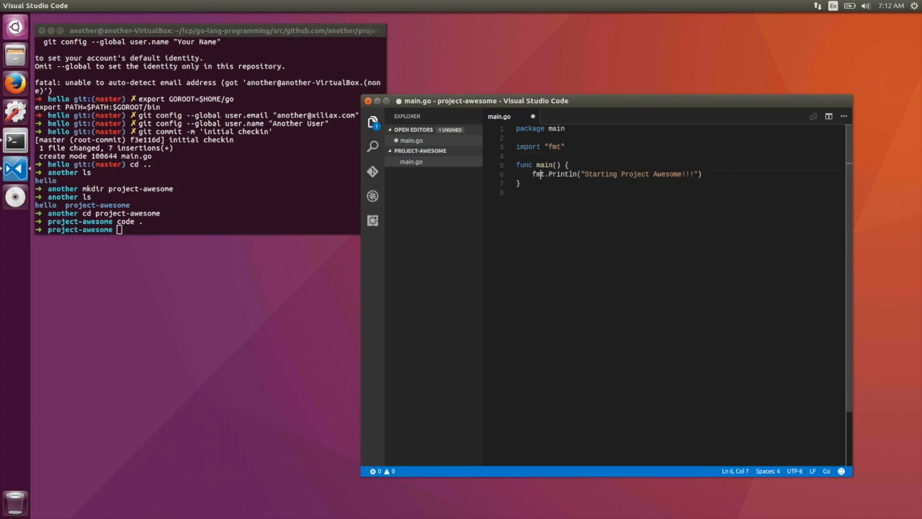
pyautogui.write('log')
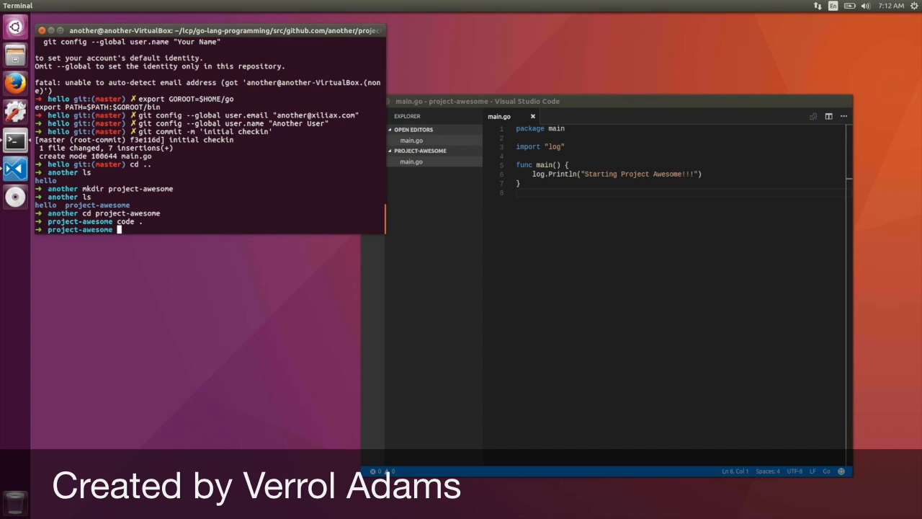
# Step: Run go run main.go to print the timestamped startup message
pyautogui.write('go run main.go')
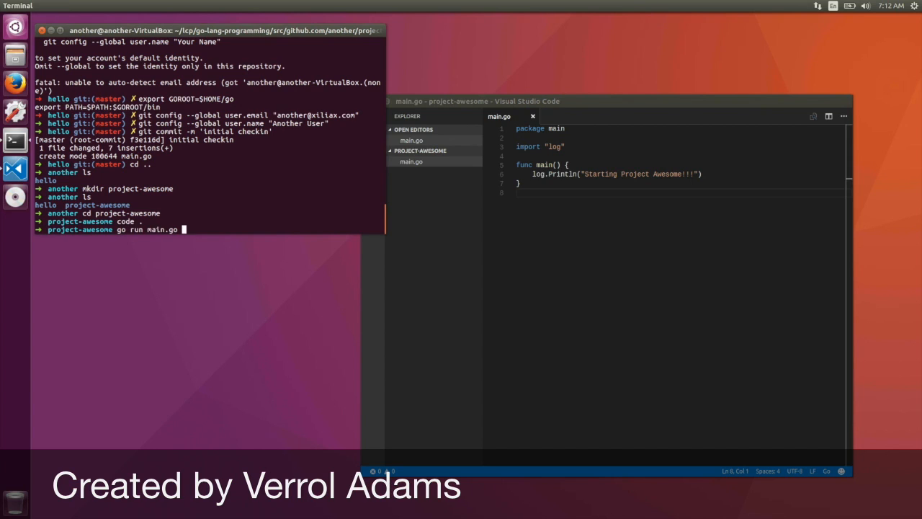
pyautogui.press('Return')
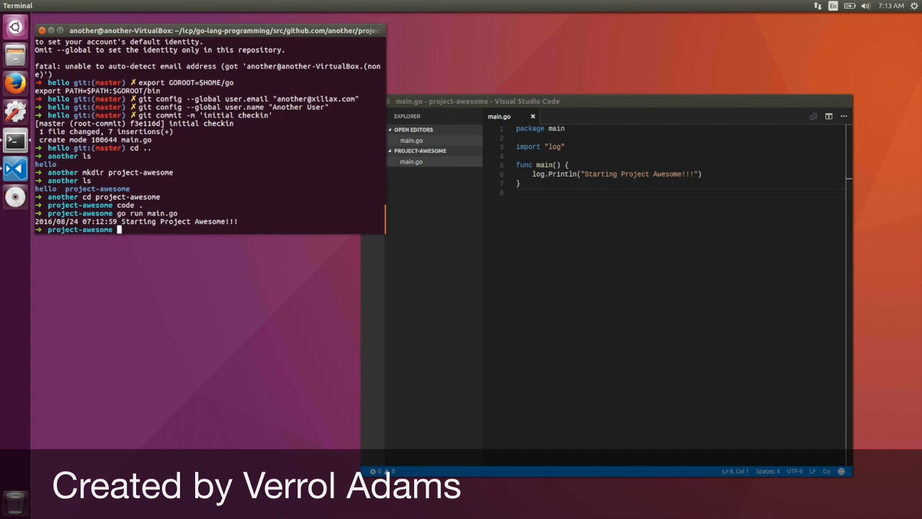